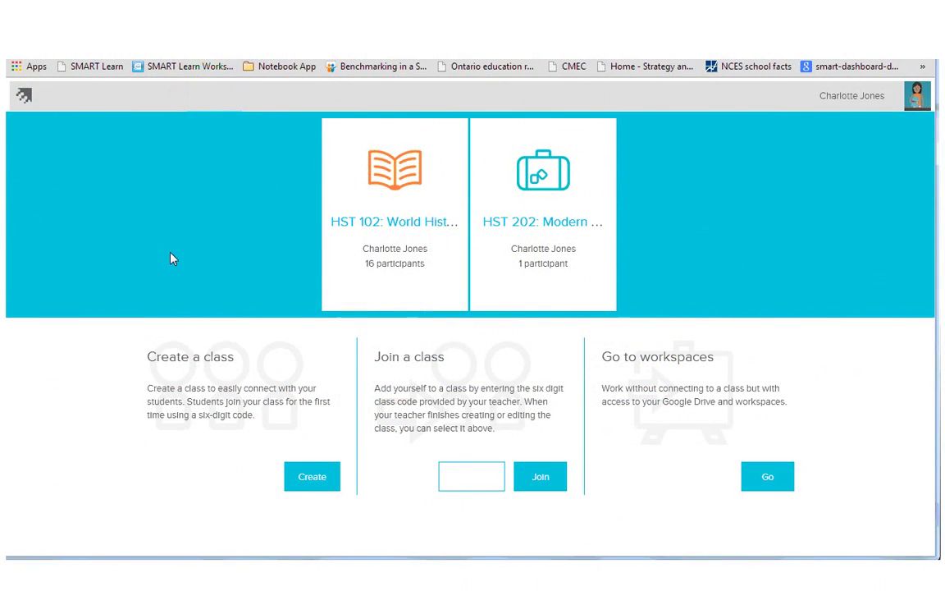
mouse_move(341, 286)
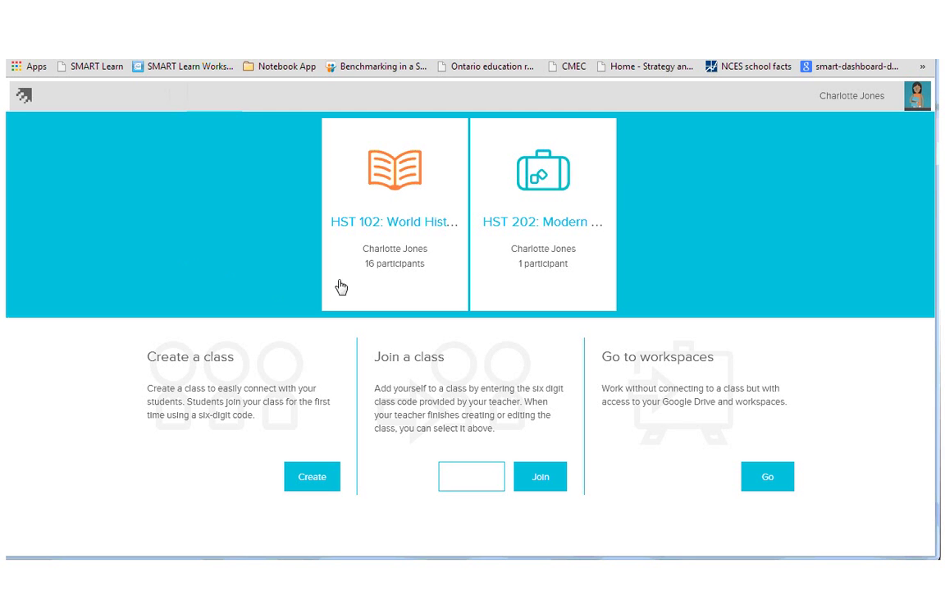
mouse_move(334, 460)
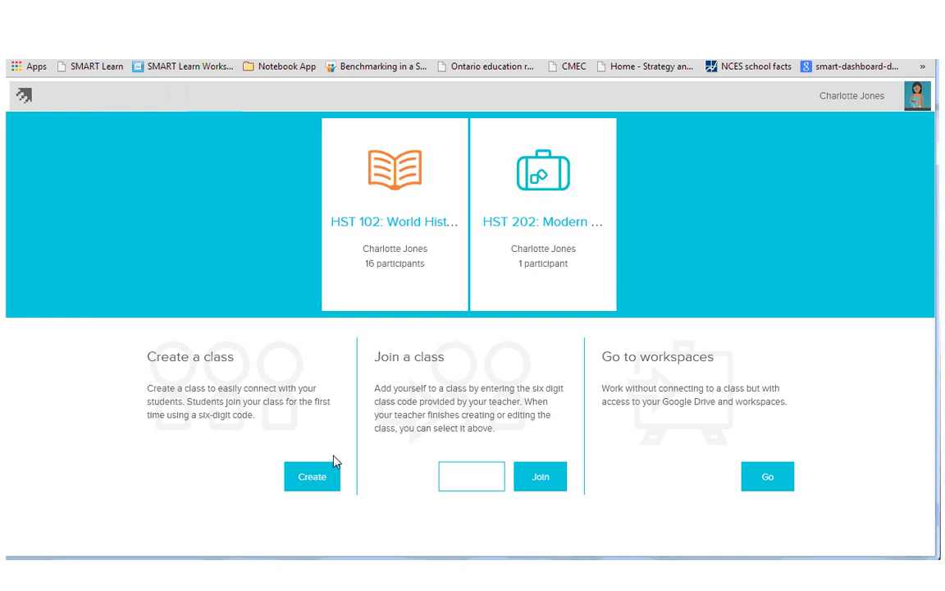
Open the HST 102: World History class to view its roster of connected students.
left_click(471, 476)
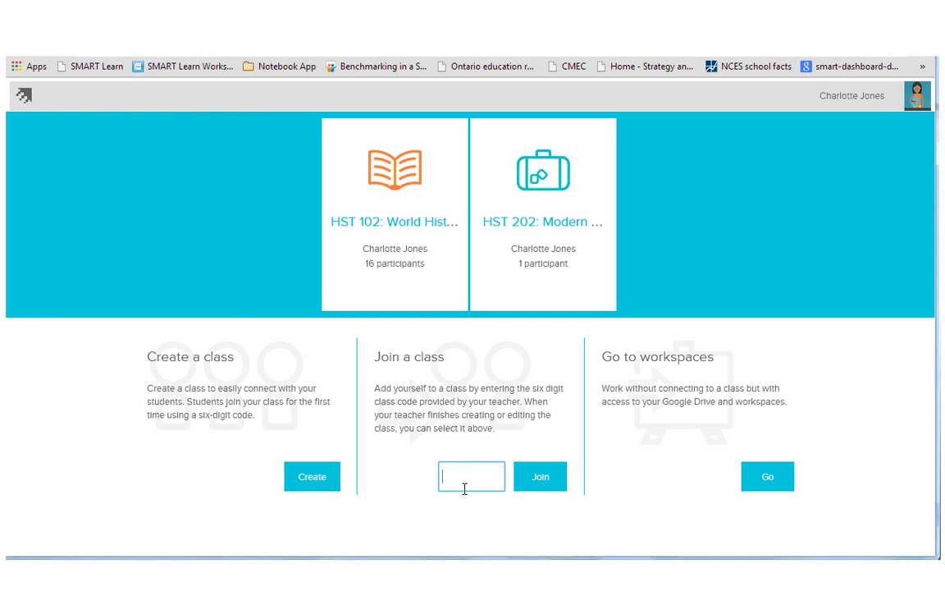
mouse_move(767, 476)
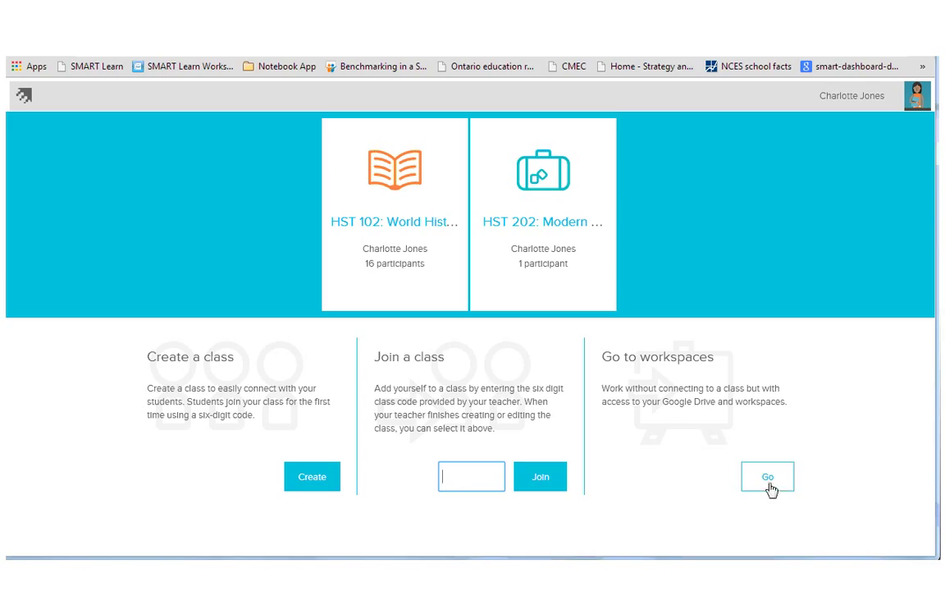
mouse_move(784, 480)
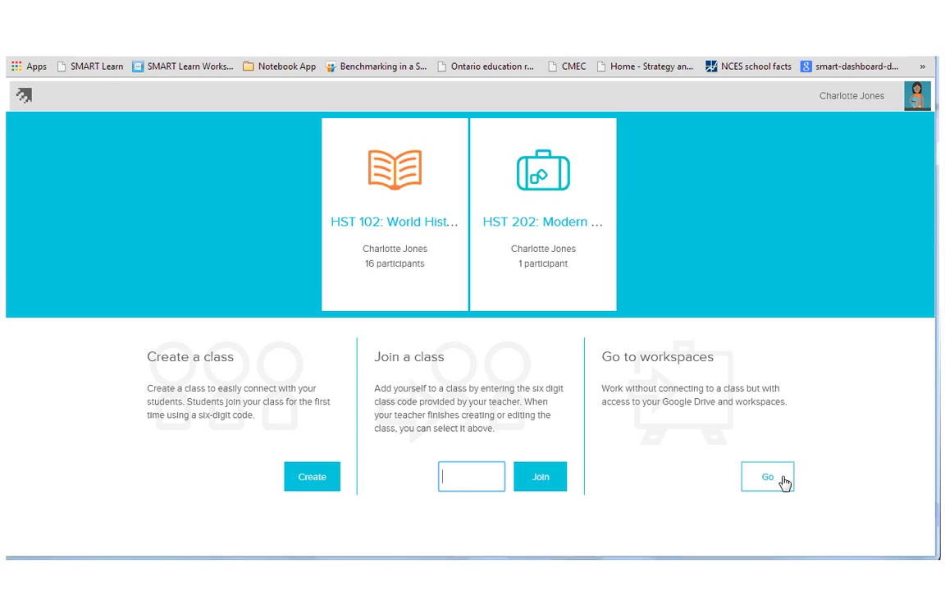
mouse_move(387, 242)
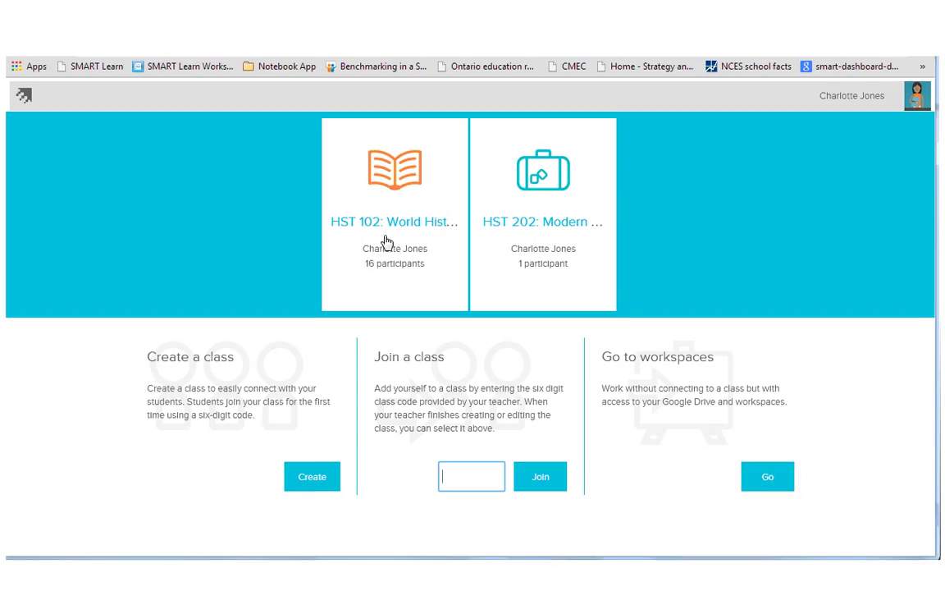
mouse_move(394, 221)
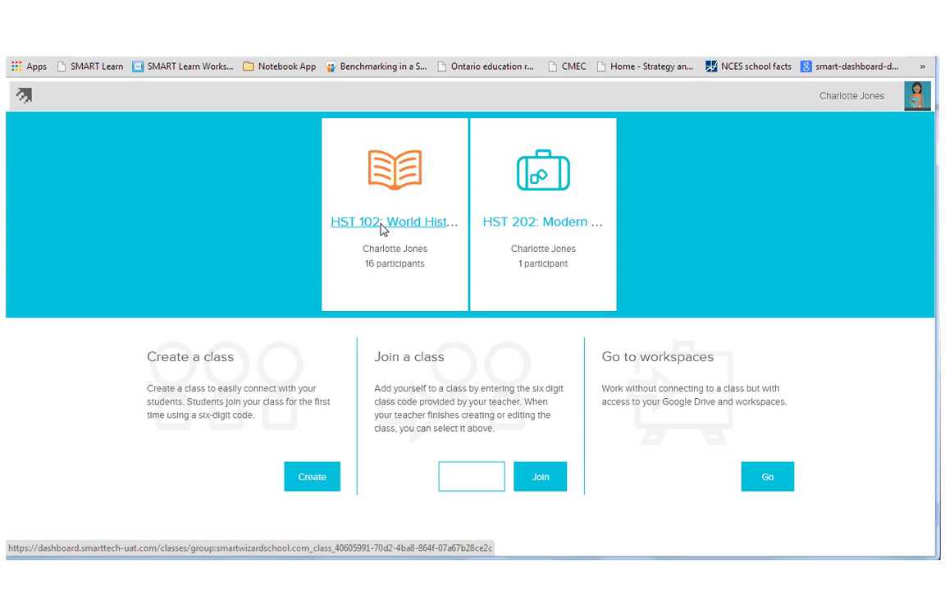
left_click(394, 222)
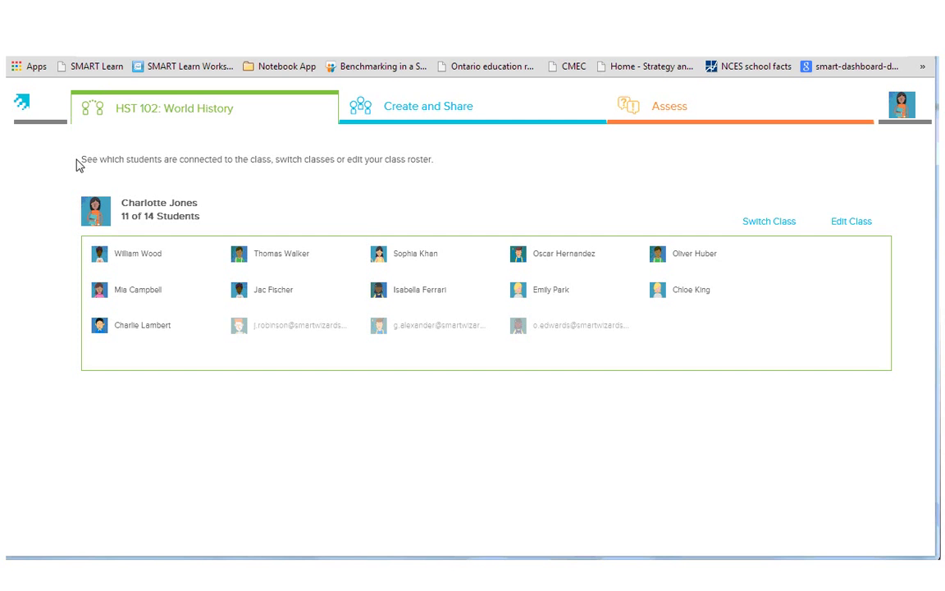
mouse_move(445, 348)
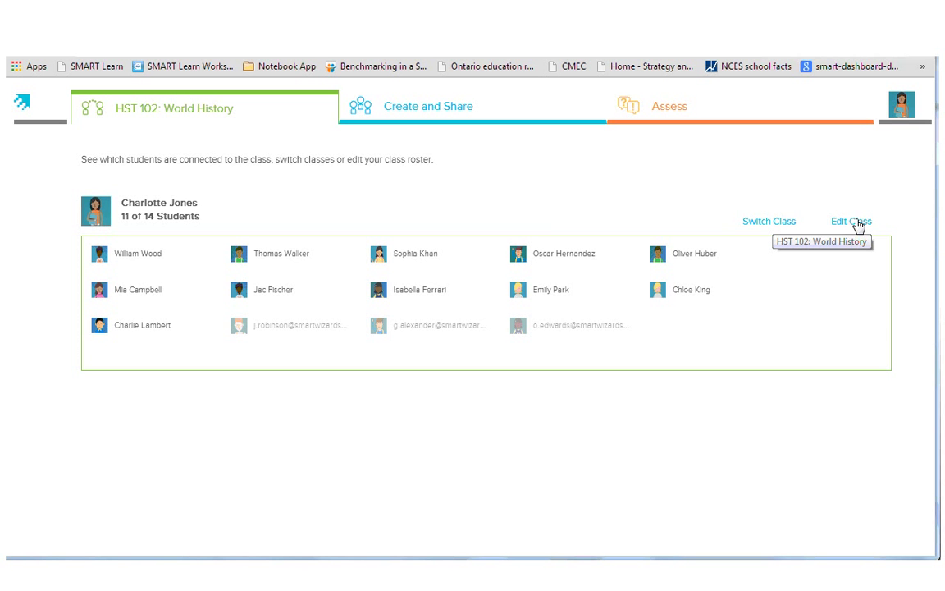
Go to Create and Share and select the WW2 Timeline.ws workspace file.
left_click(425, 107)
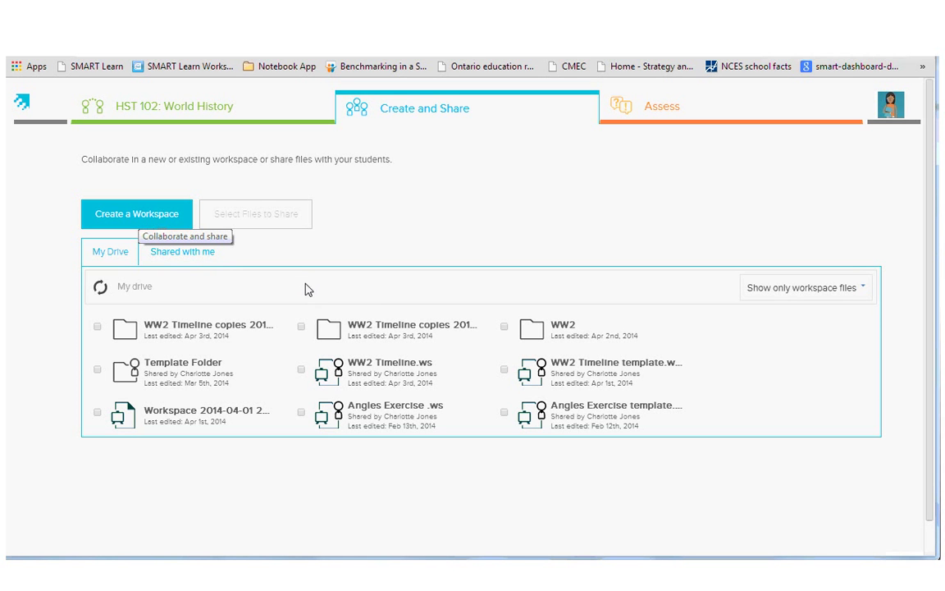
mouse_move(496, 355)
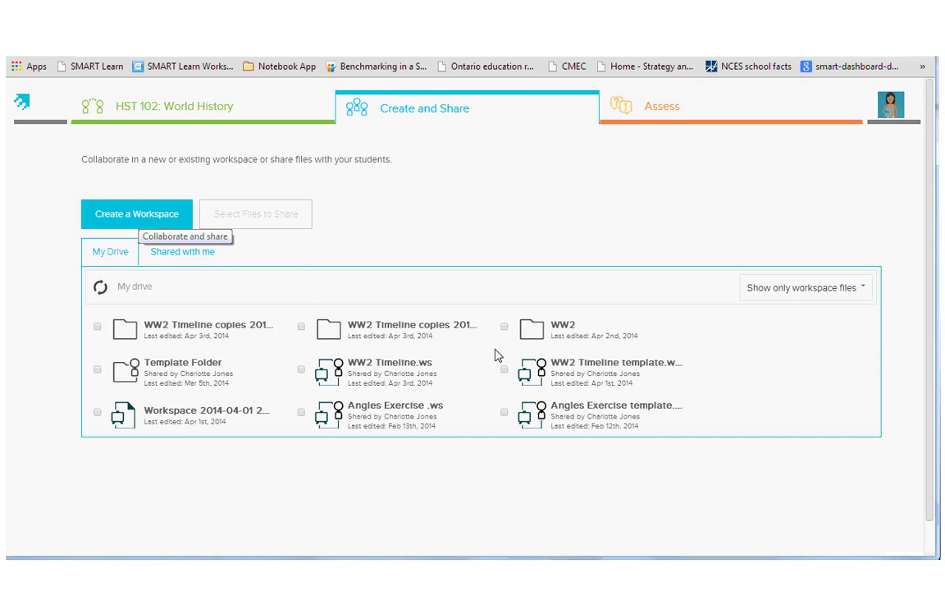
left_click(385, 372)
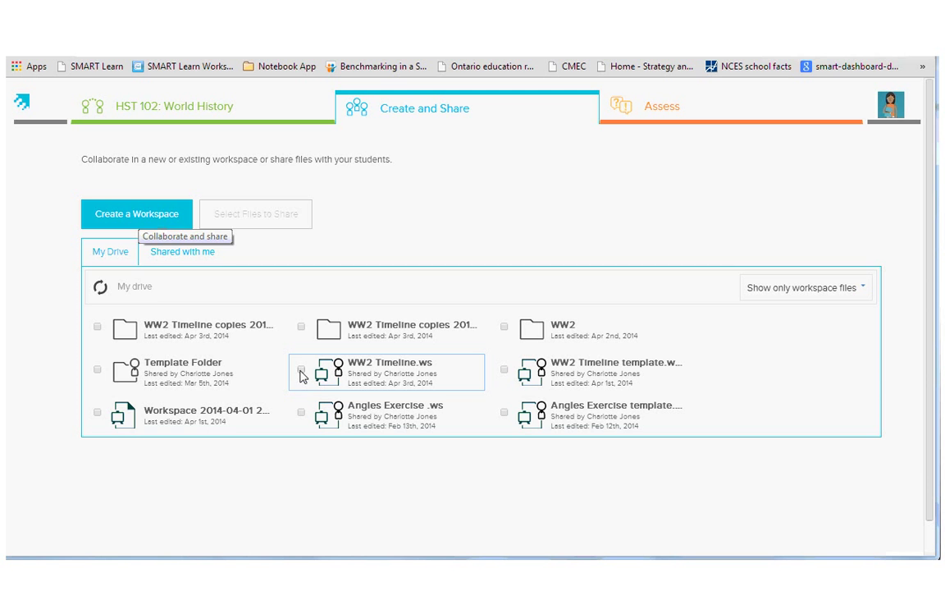
left_click(301, 374)
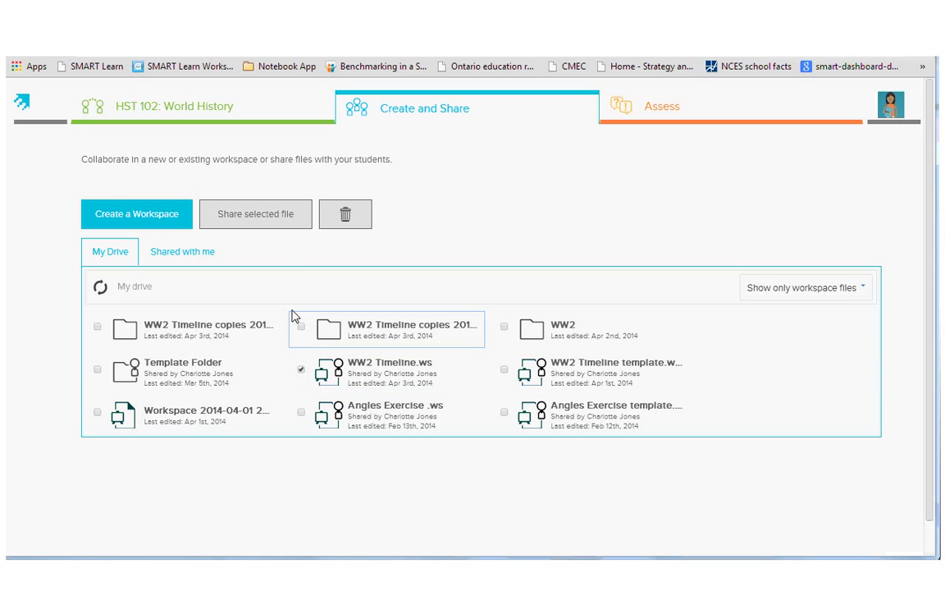
Preview sharing with selected participants and auto-bring students, then cancel without sending.
left_click(255, 213)
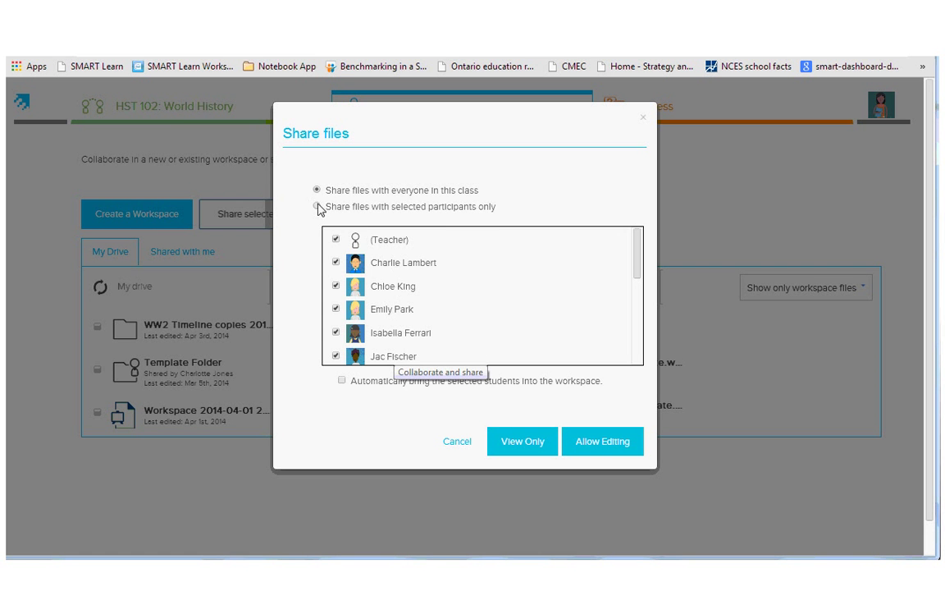
left_click(316, 206)
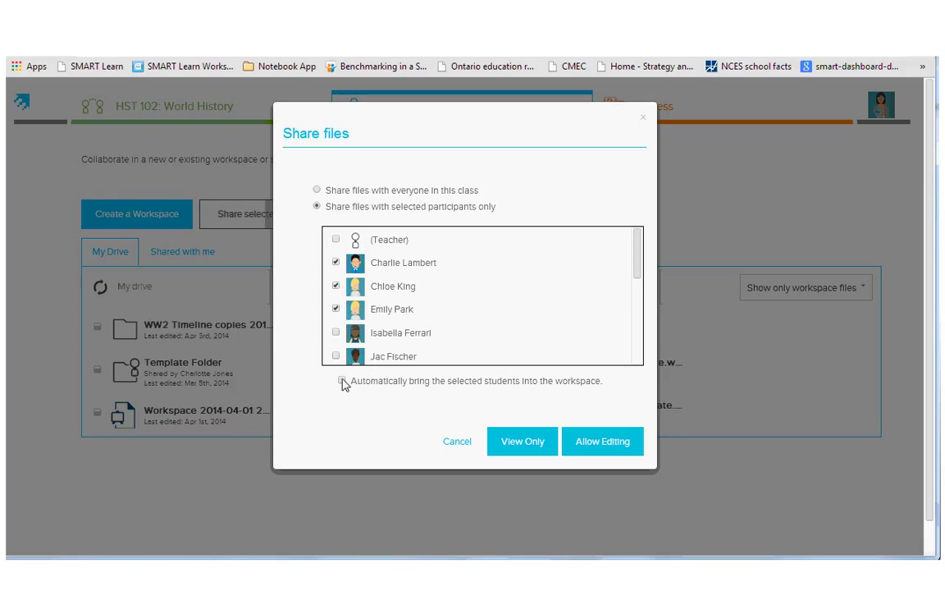
left_click(341, 380)
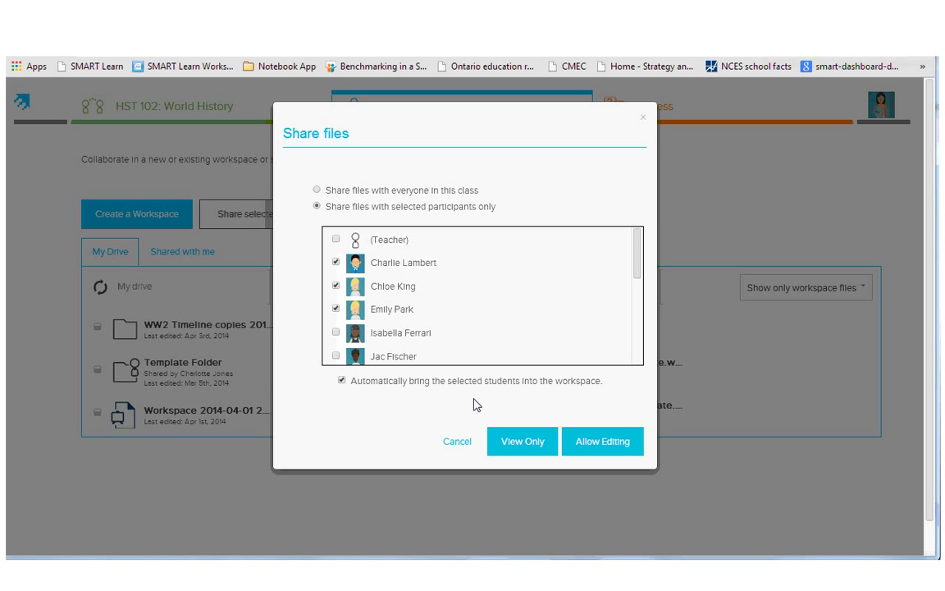
mouse_move(455, 435)
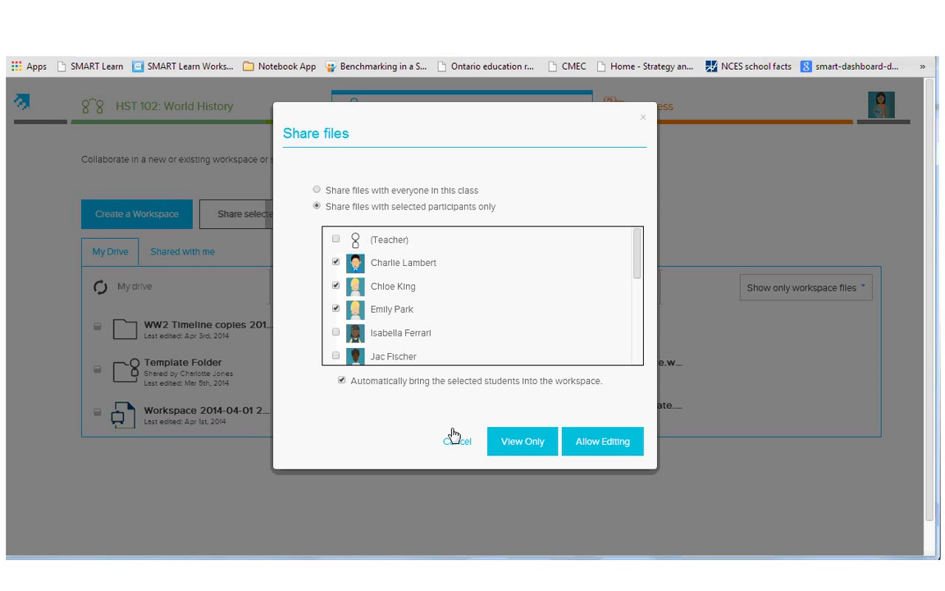
left_click(456, 440)
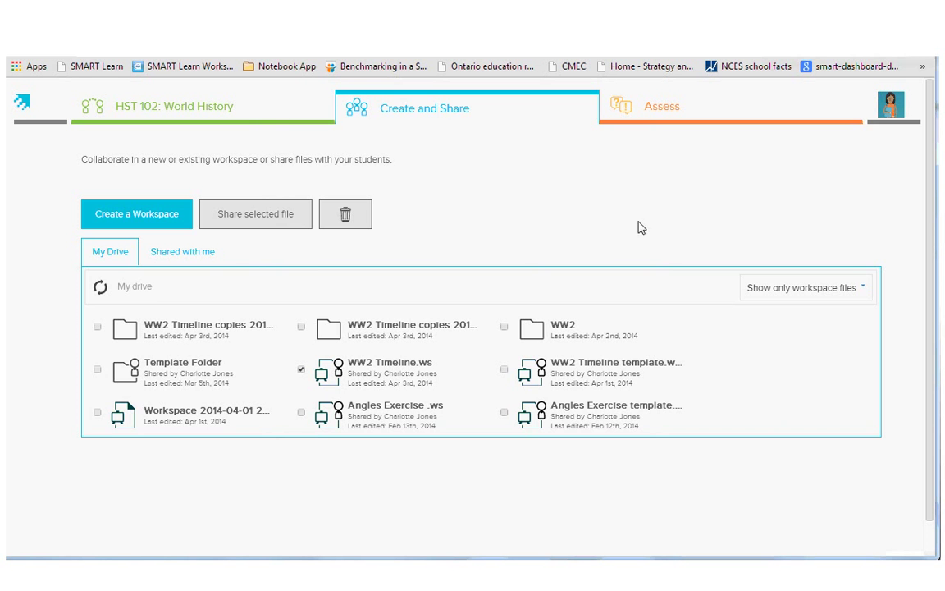
Show all files, select the Events in World War Two PDF, then dismiss the share dialog.
left_click(806, 288)
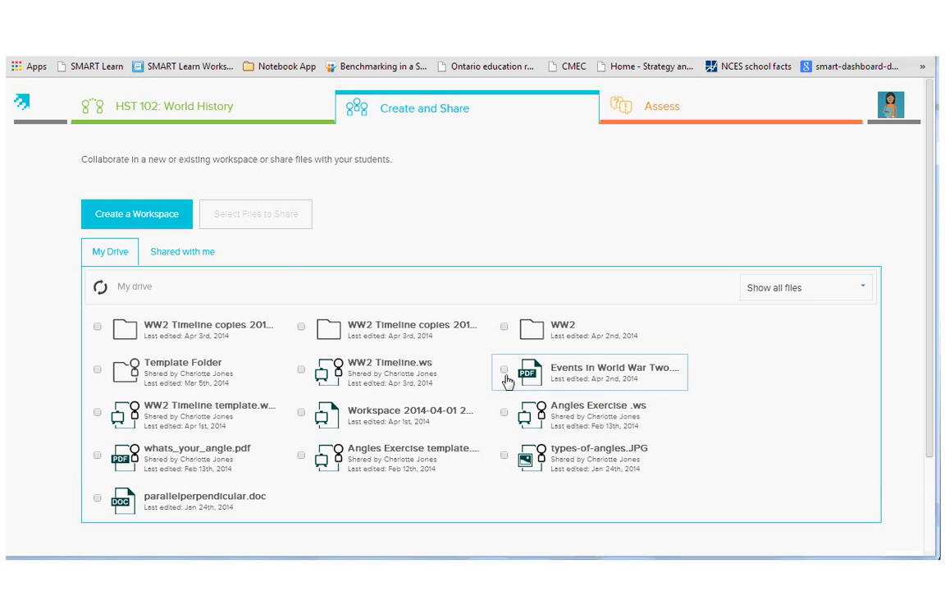
left_click(504, 367)
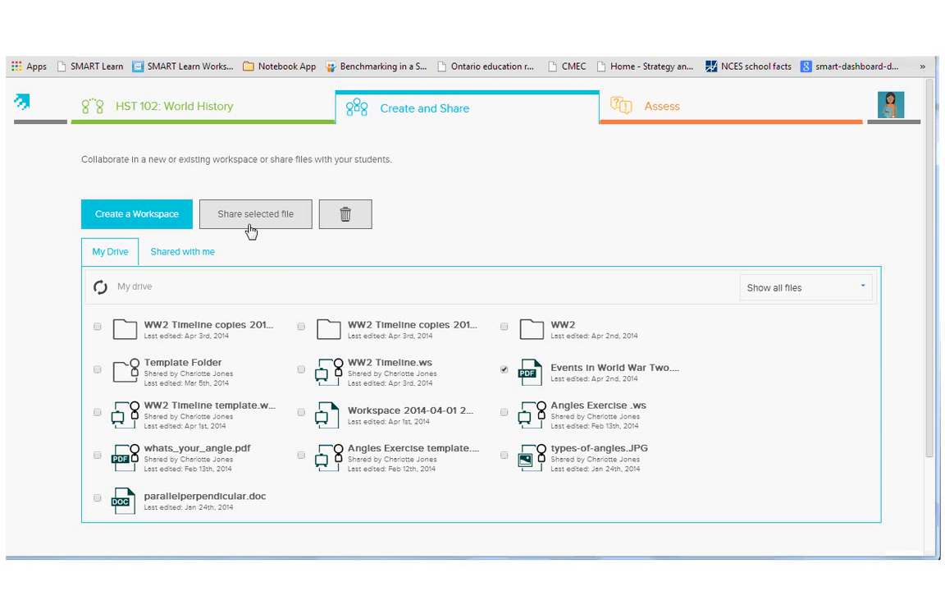
left_click(255, 214)
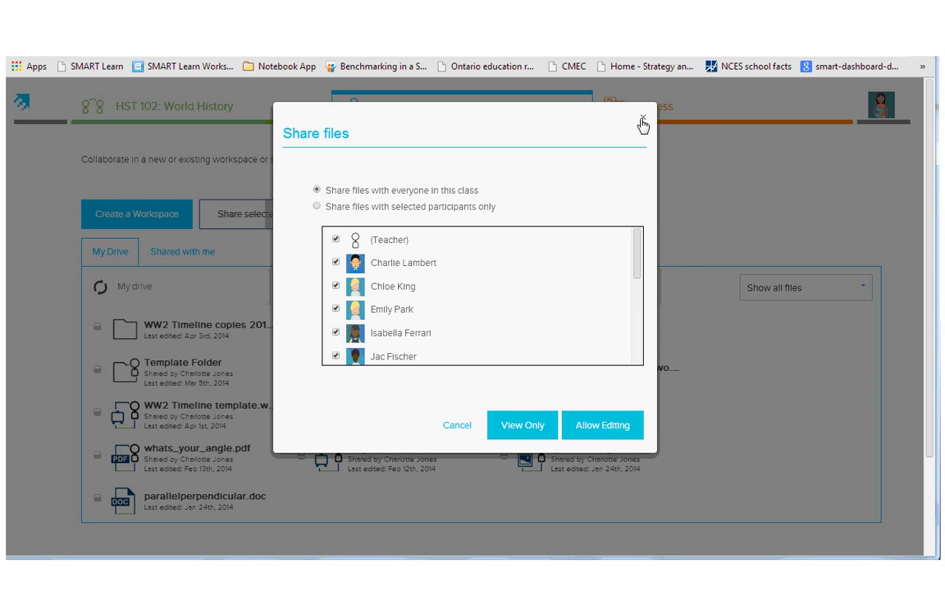
left_click(643, 121)
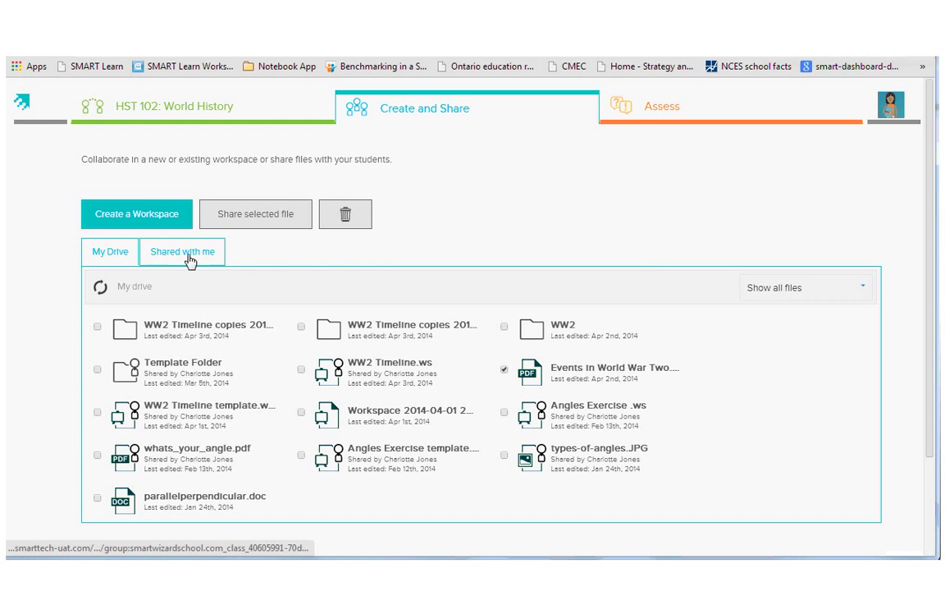
left_click(182, 251)
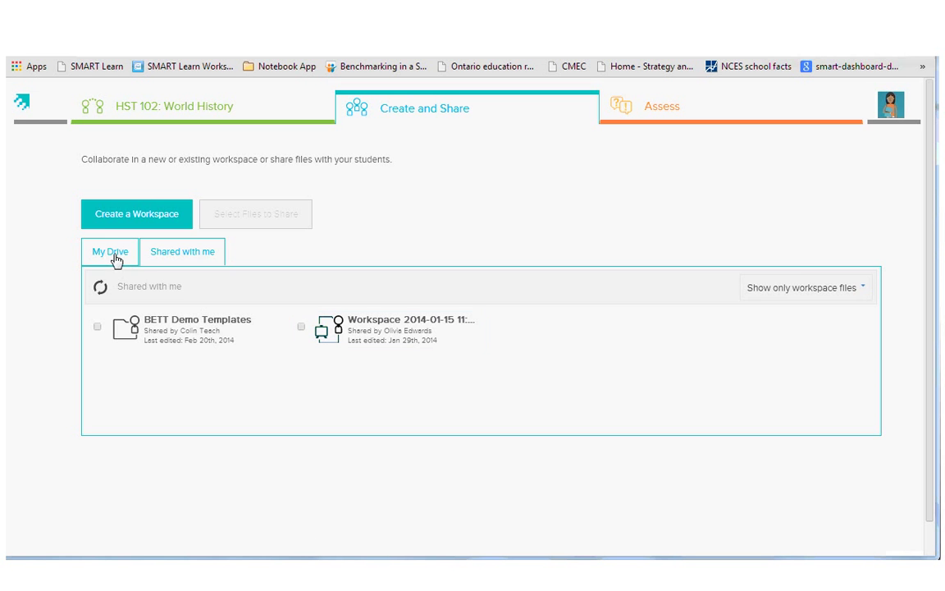
left_click(109, 252)
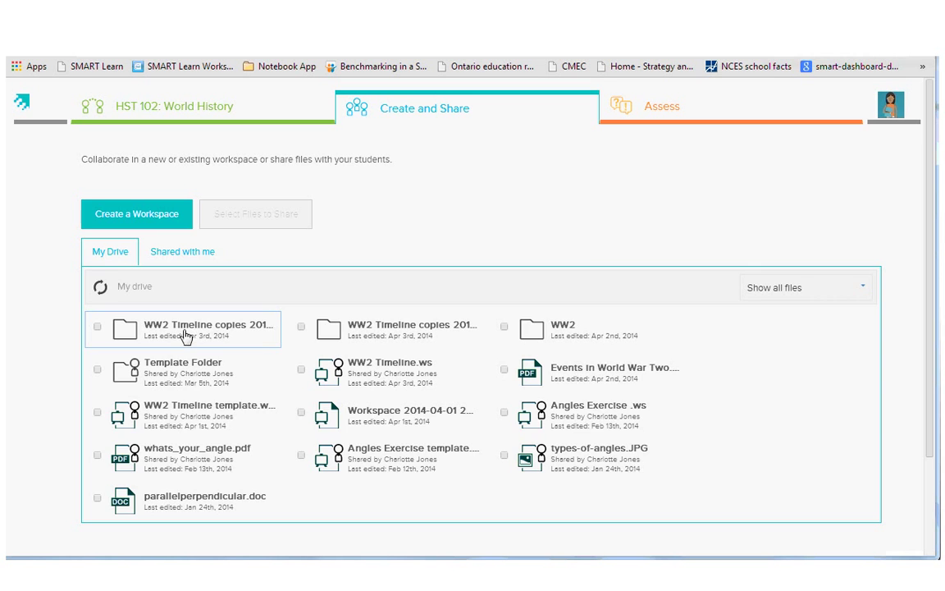
Browse the WW2 Timeline group and per-student copies folders, then go to the Assess page.
double_click(209, 329)
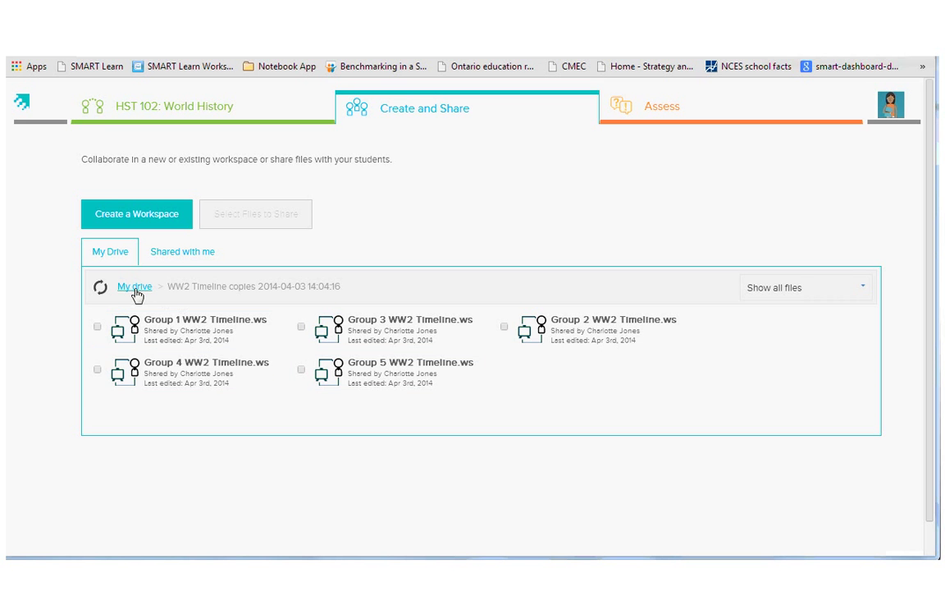
left_click(134, 285)
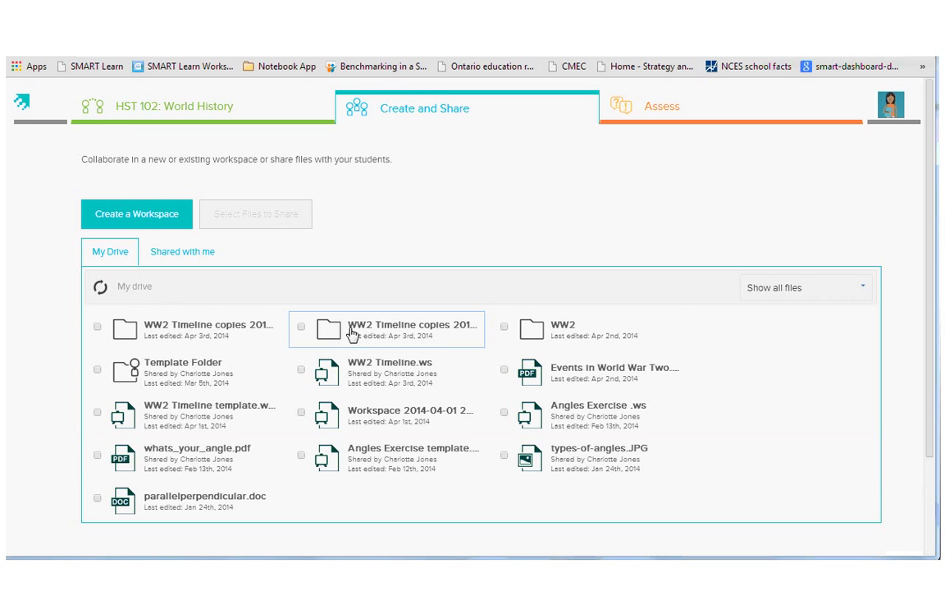
double_click(386, 329)
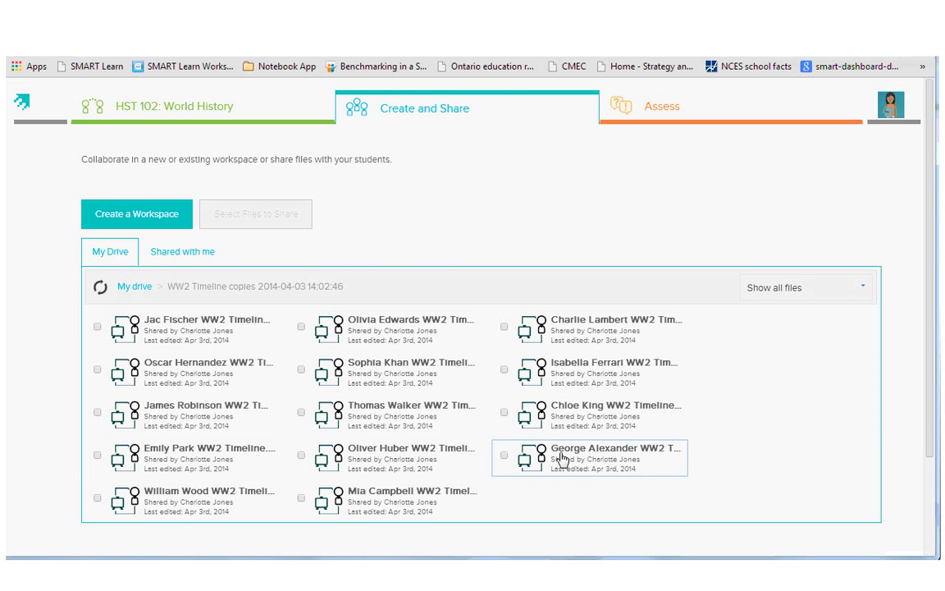
mouse_move(467, 399)
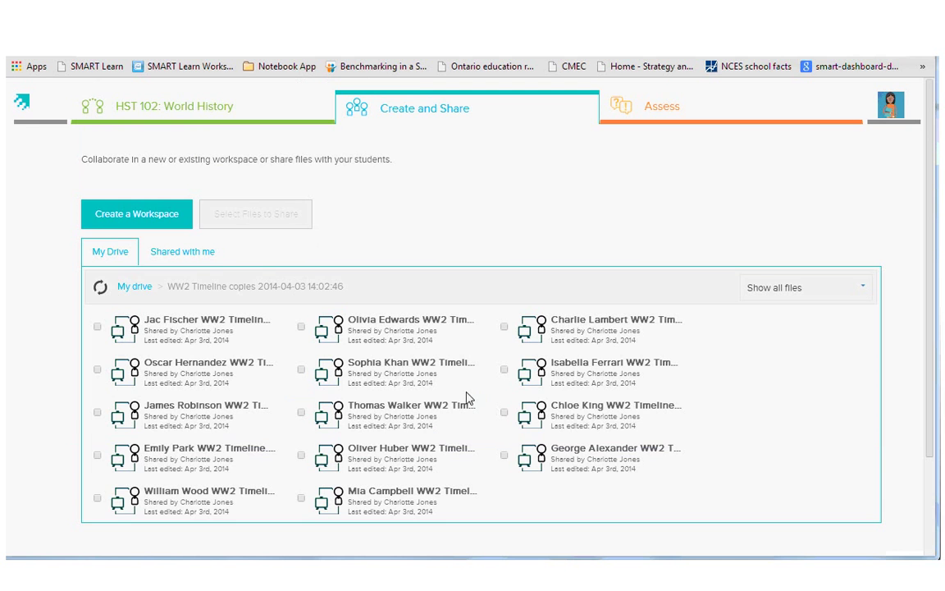
left_click(661, 107)
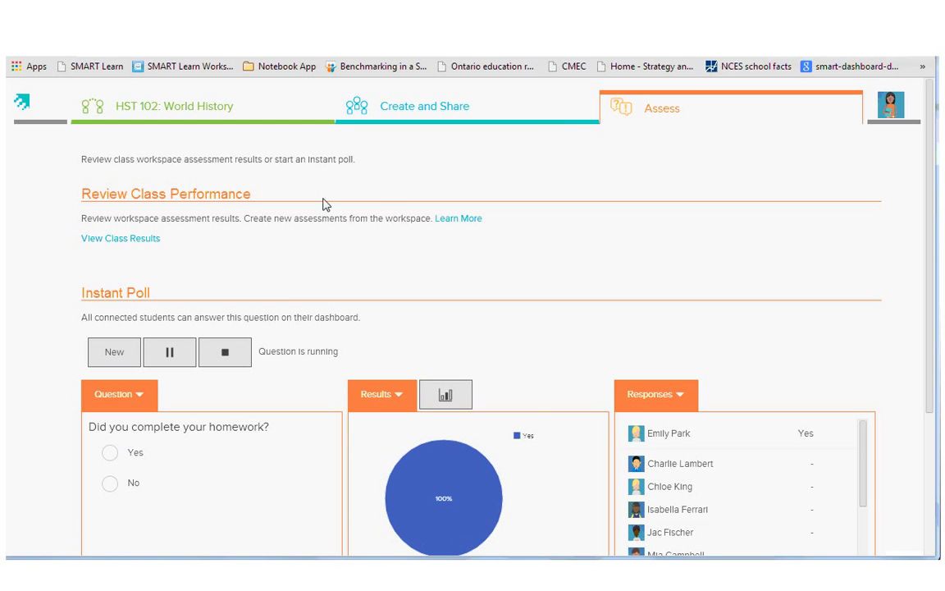
Start a new Instant Poll question, confirming the current homework poll and responses are cleared.
scroll("down", 3)
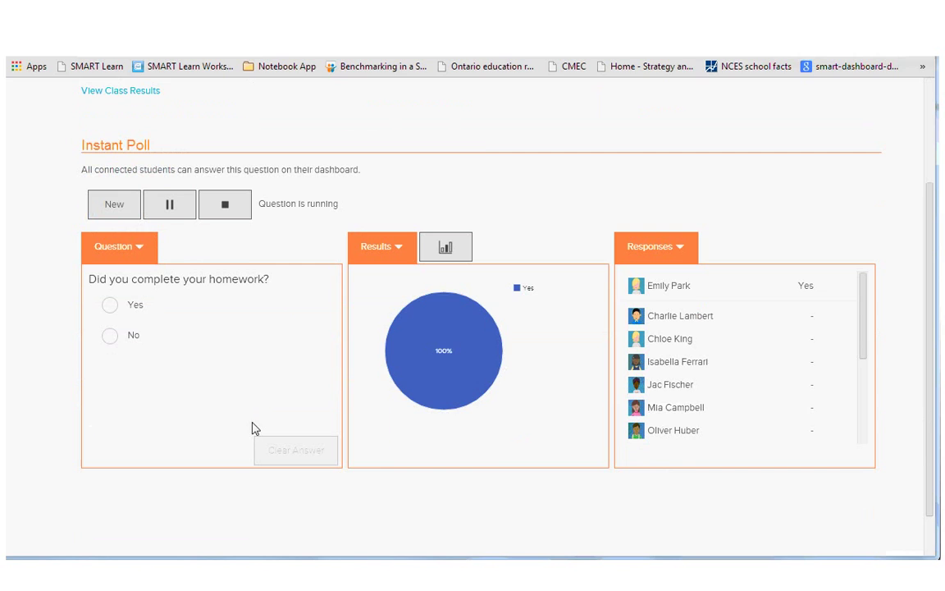
mouse_move(244, 296)
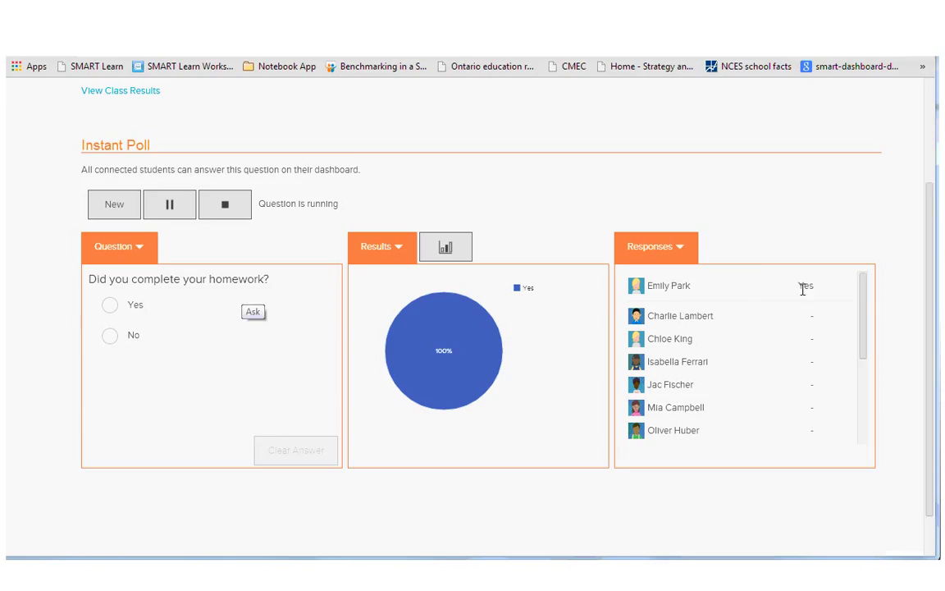
mouse_move(823, 342)
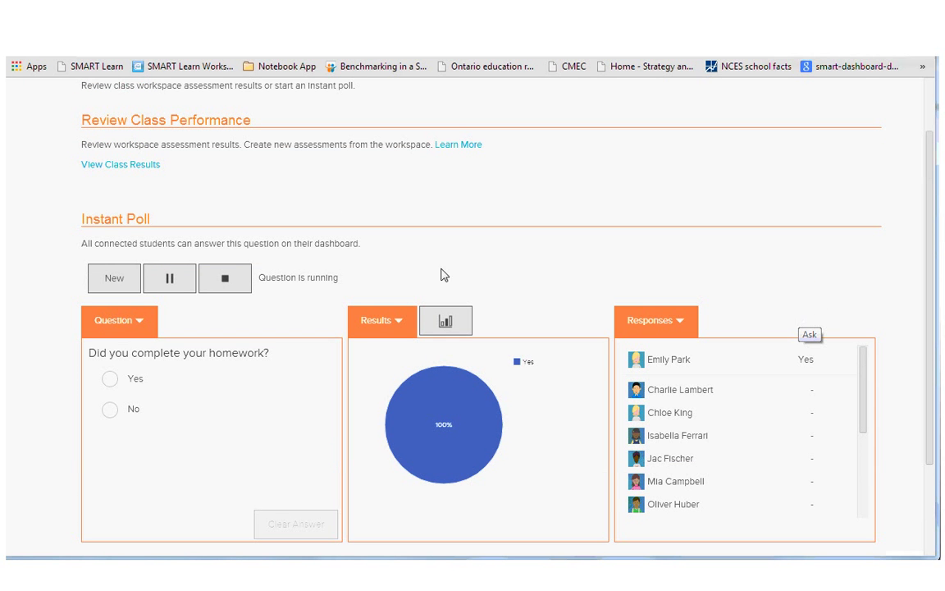
left_click(114, 278)
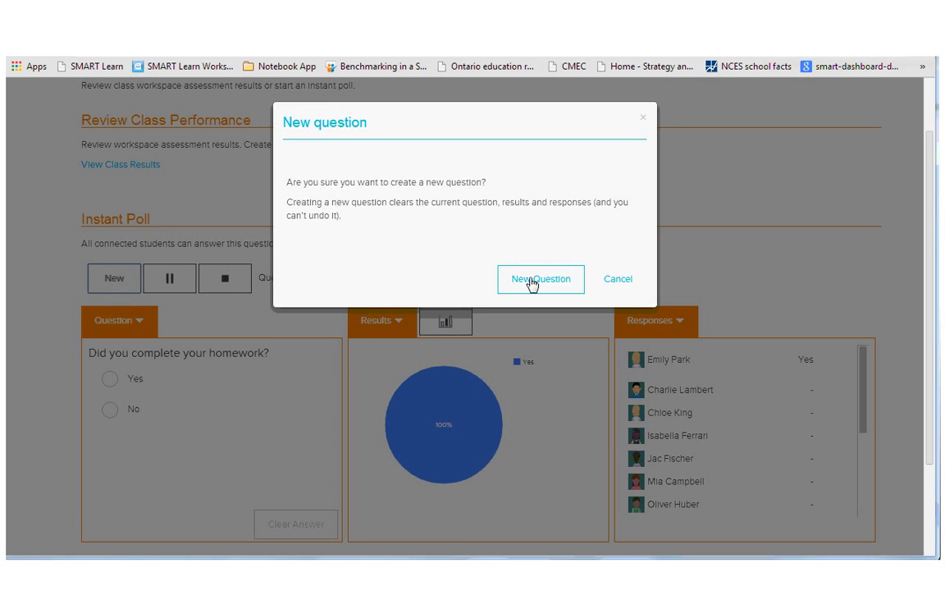
left_click(540, 278)
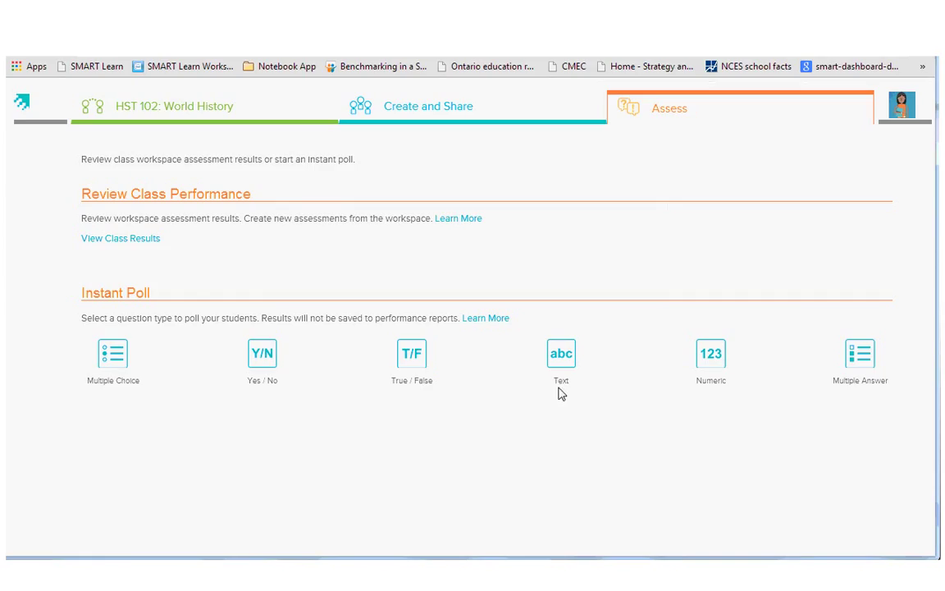
mouse_move(185, 260)
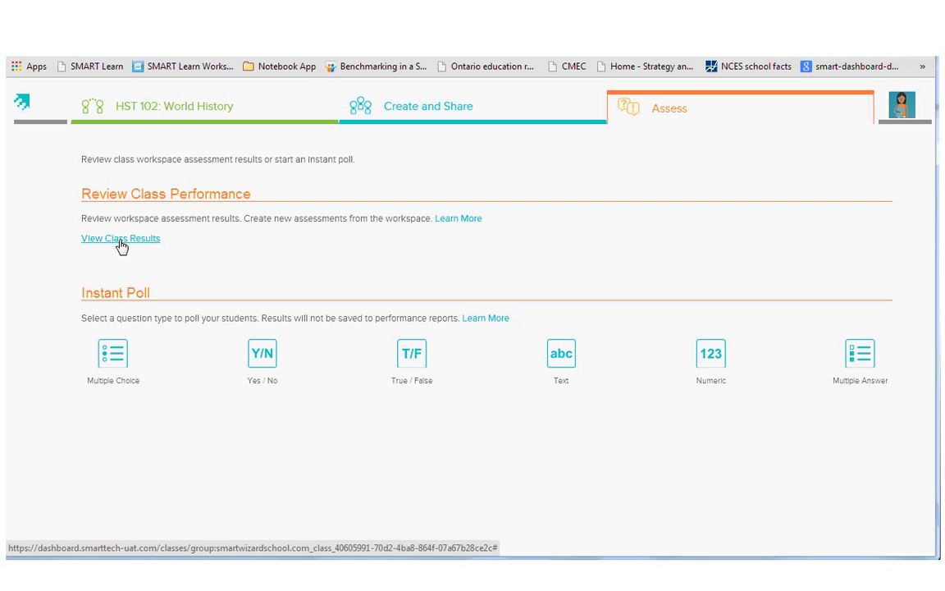
Open View Class Results and scroll through each student's assessment scores.
left_click(120, 238)
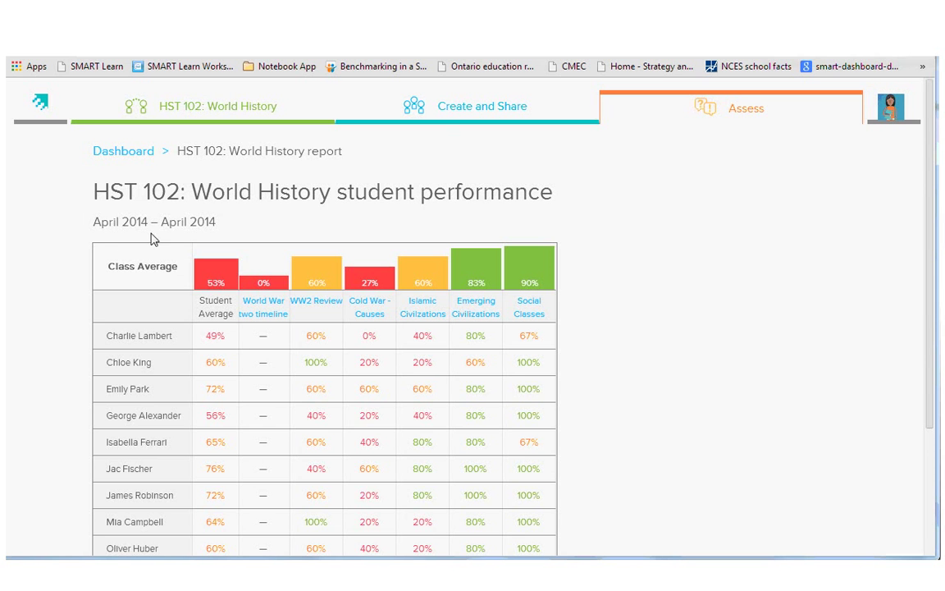
scroll("down", 3)
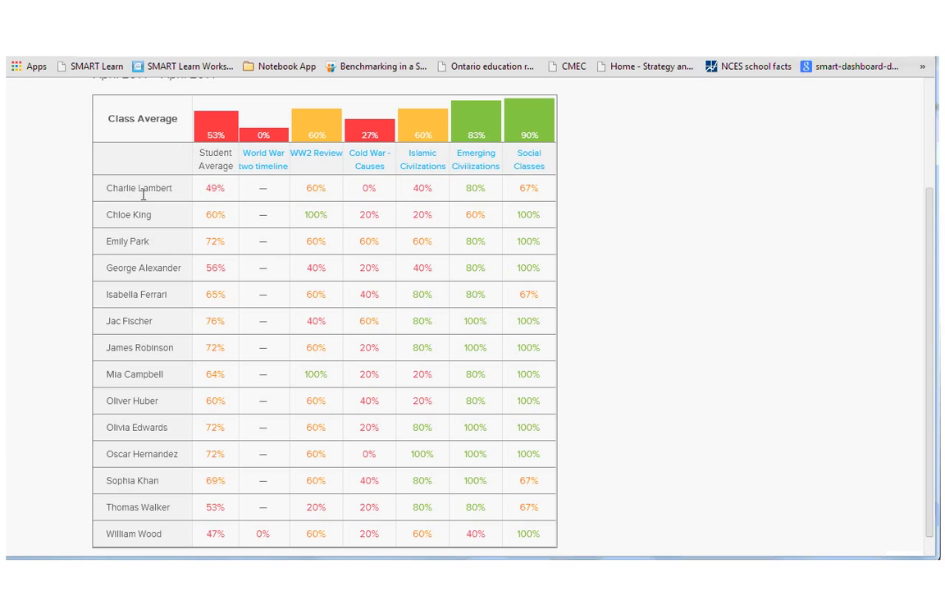
mouse_move(345, 352)
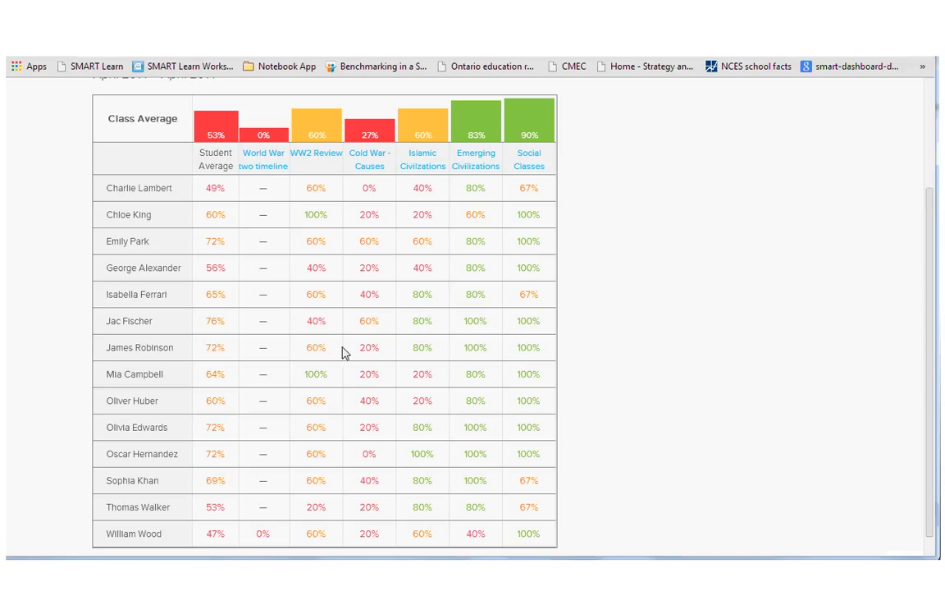
mouse_move(317, 153)
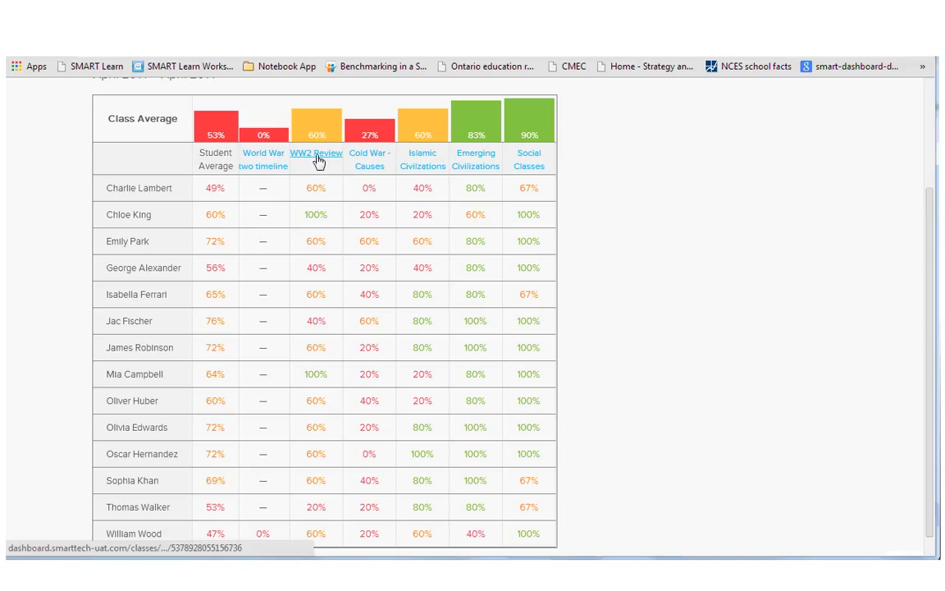
Open the WW2 Review column and scroll through student grades and Q1–Q5 answers.
left_click(317, 153)
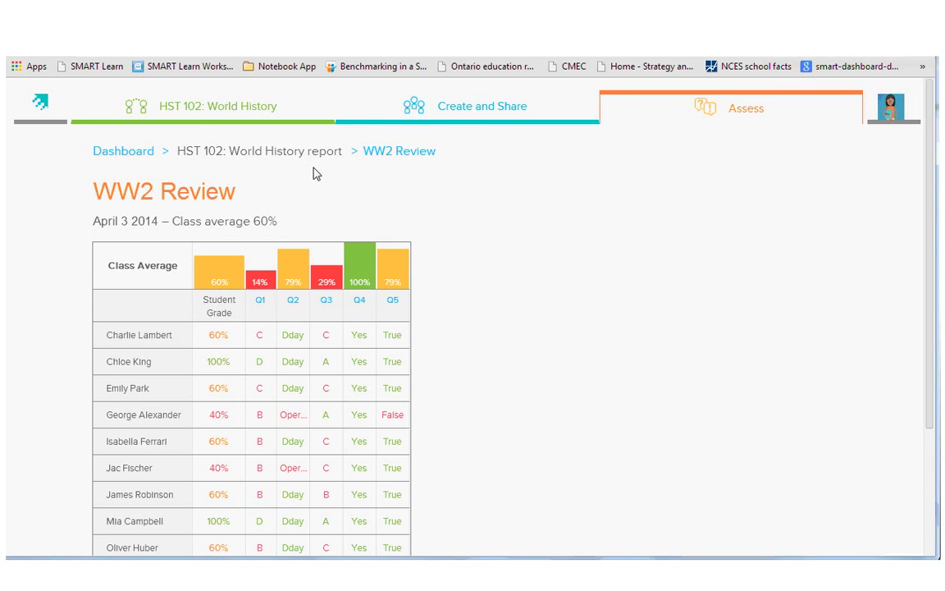
scroll("down", 3)
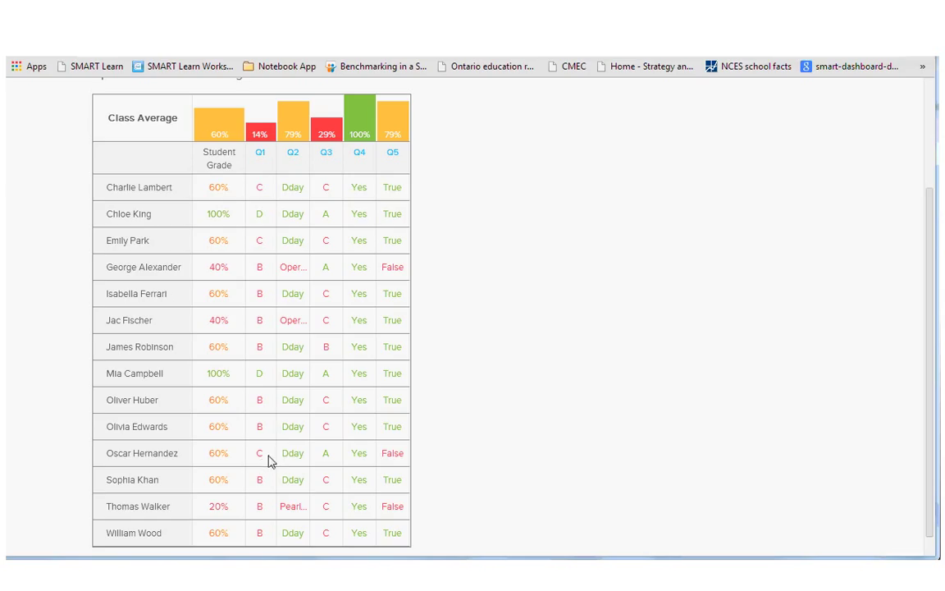
mouse_move(256, 177)
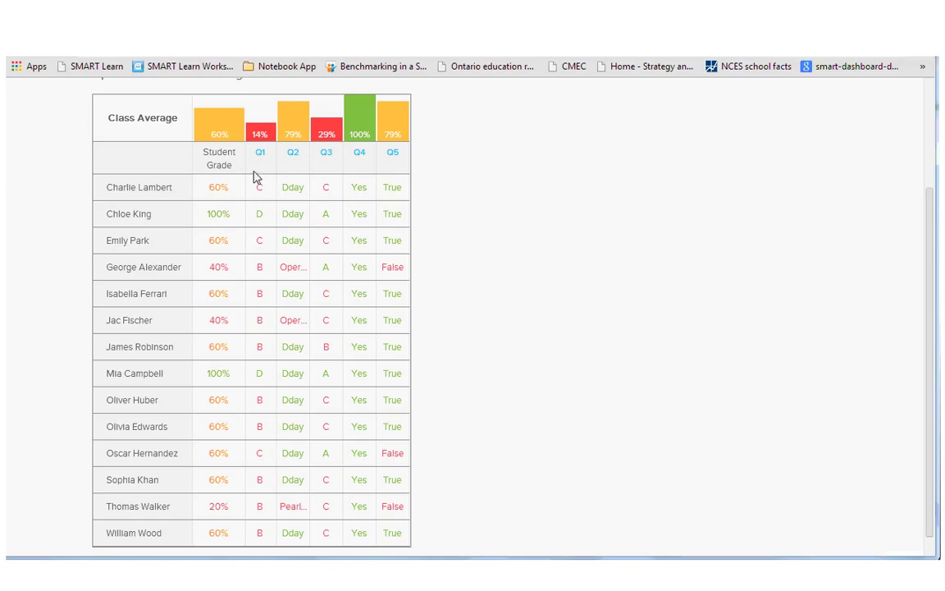
mouse_move(261, 153)
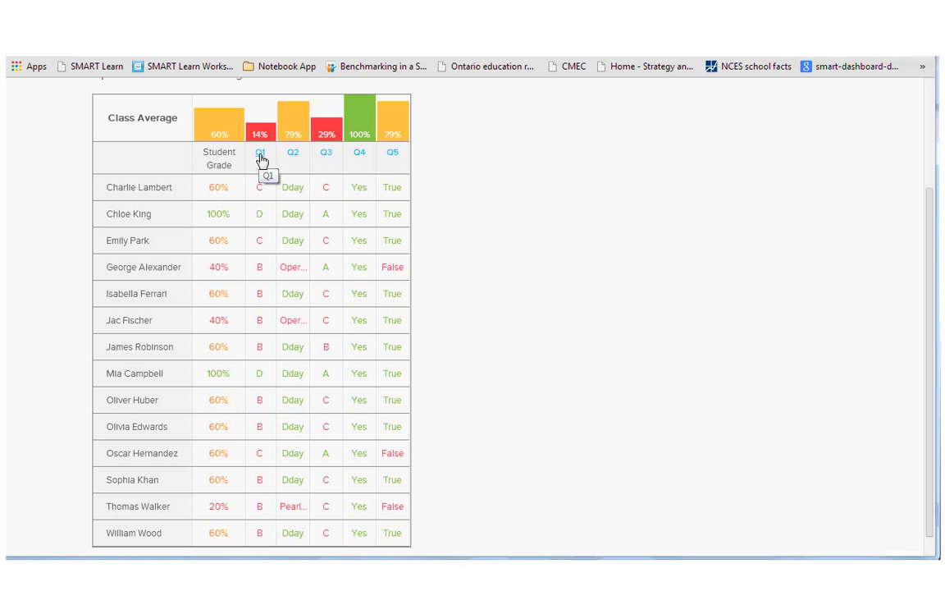
left_click(259, 152)
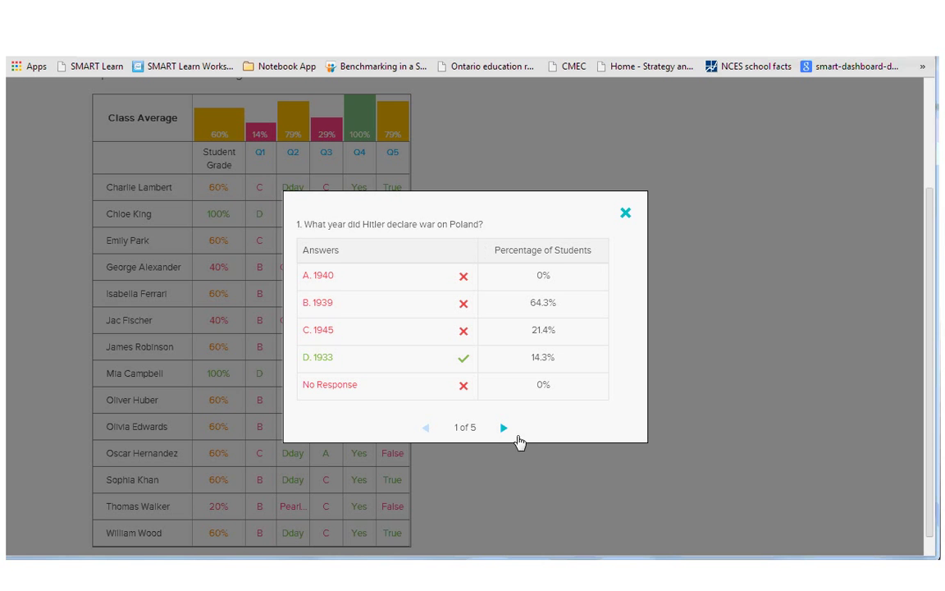
left_click(504, 427)
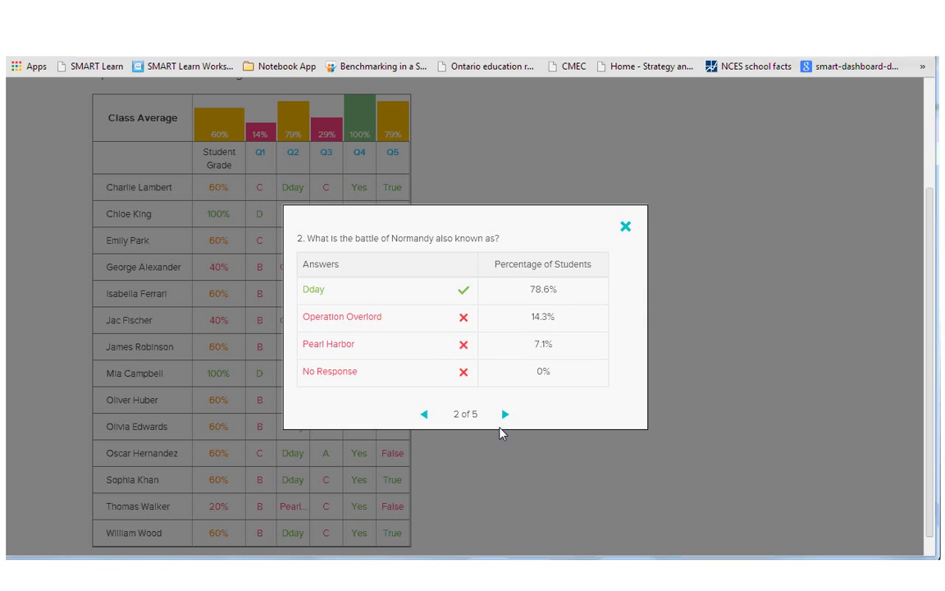
left_click(505, 414)
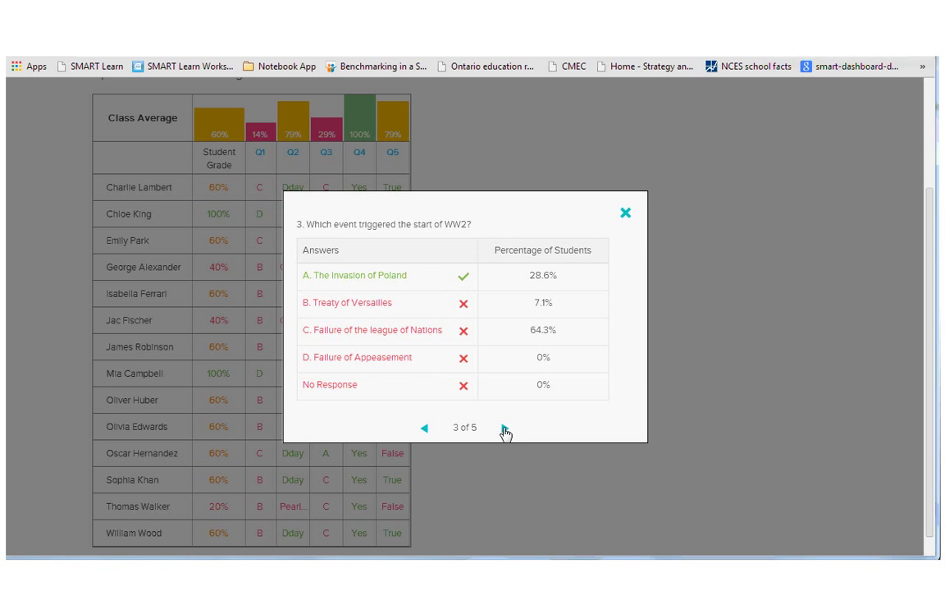
left_click(505, 427)
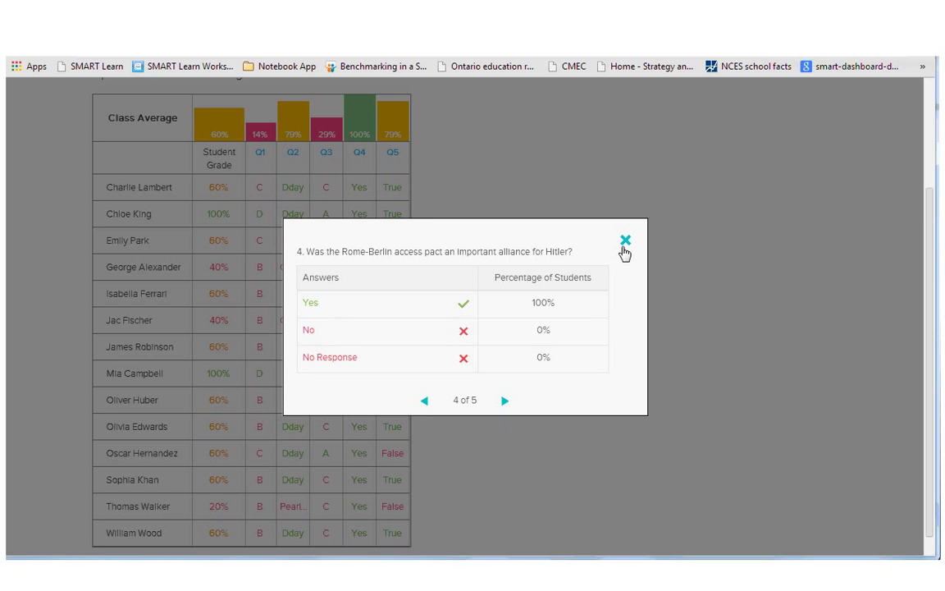
left_click(625, 239)
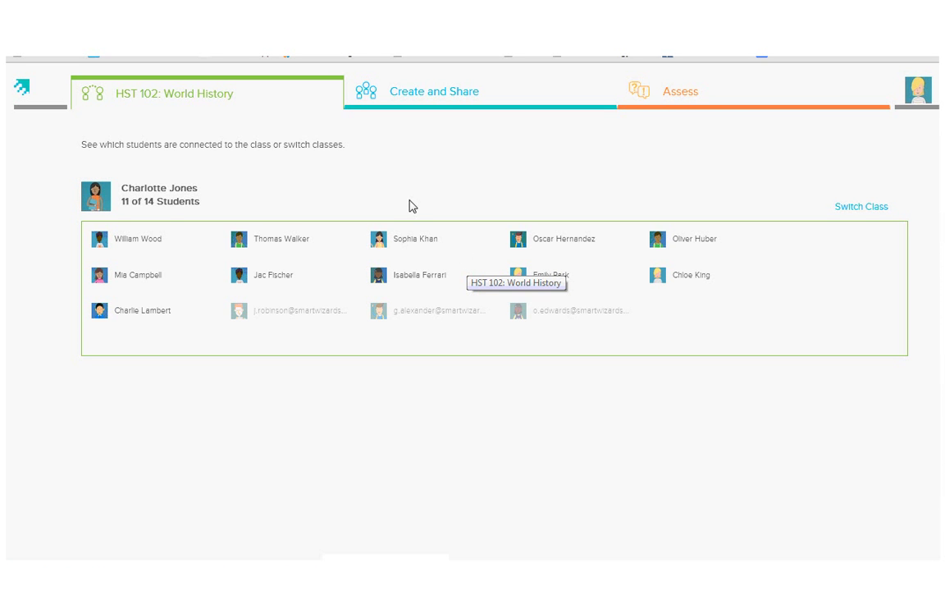
mouse_move(419, 180)
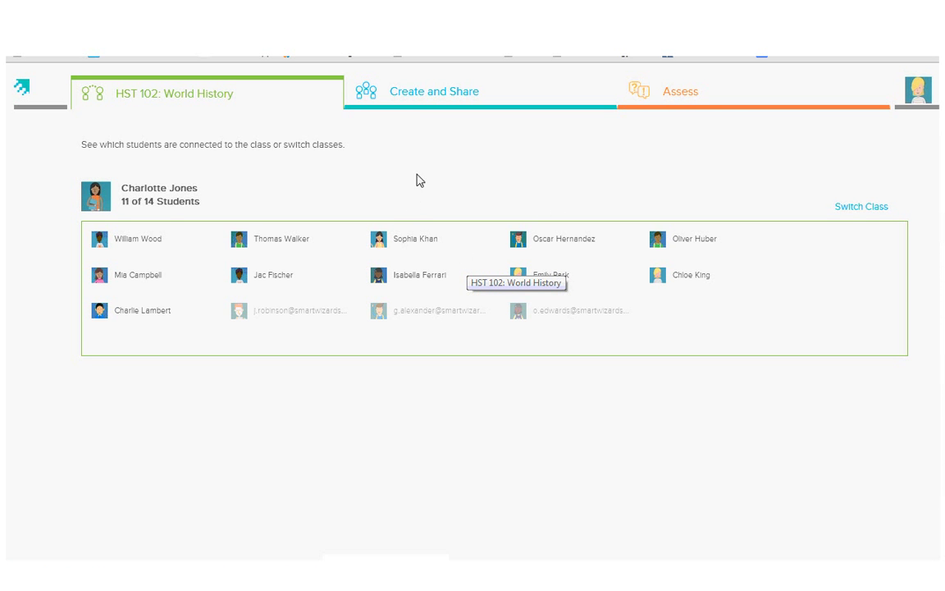
Switch the student dashboard to Create and Share to see My Drive.
left_click(433, 92)
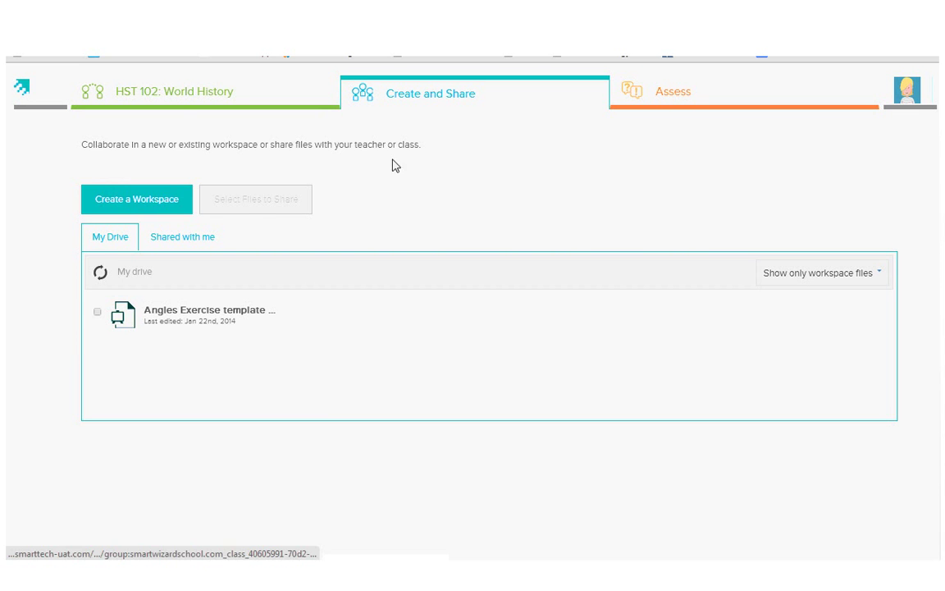
mouse_move(182, 238)
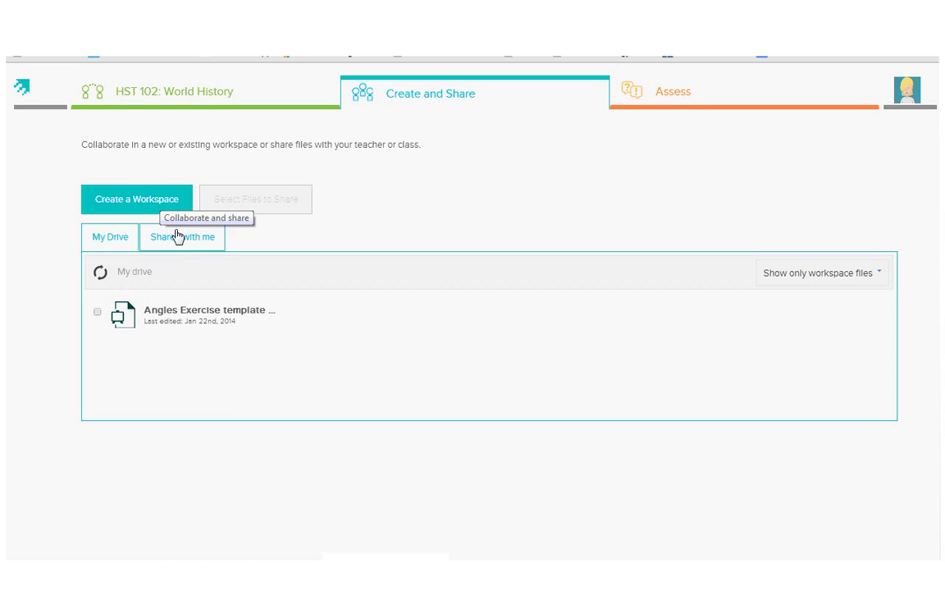
mouse_move(320, 313)
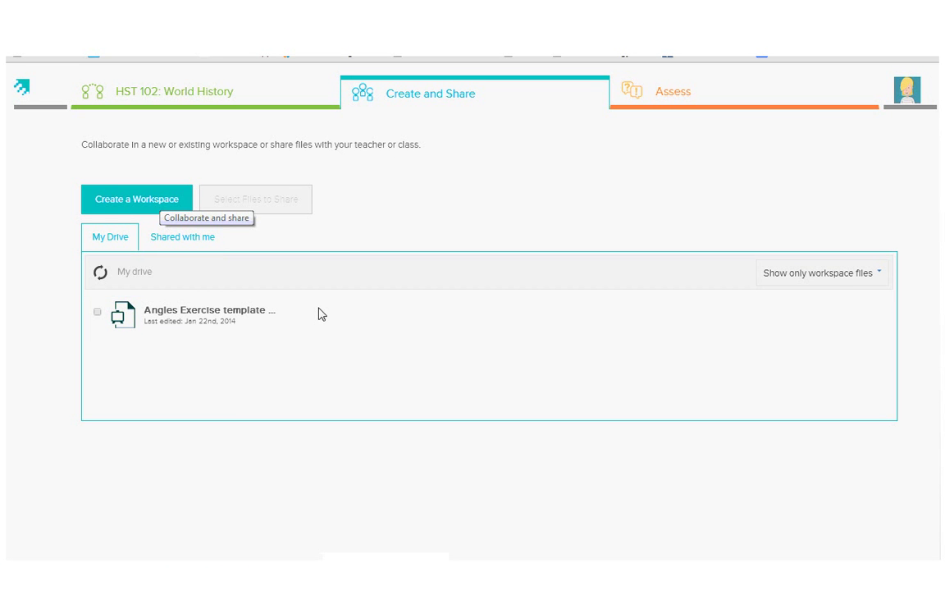
mouse_move(318, 313)
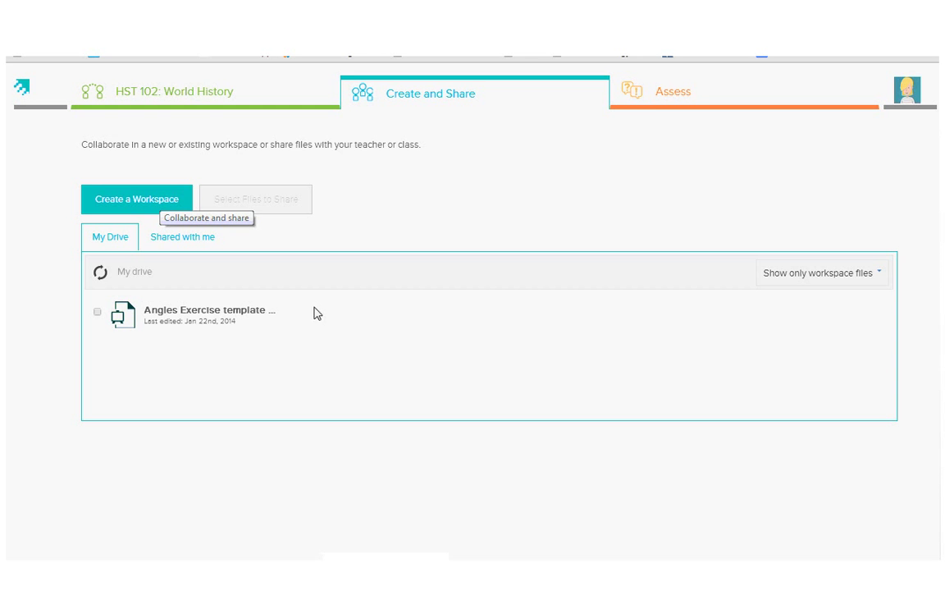
mouse_move(433, 221)
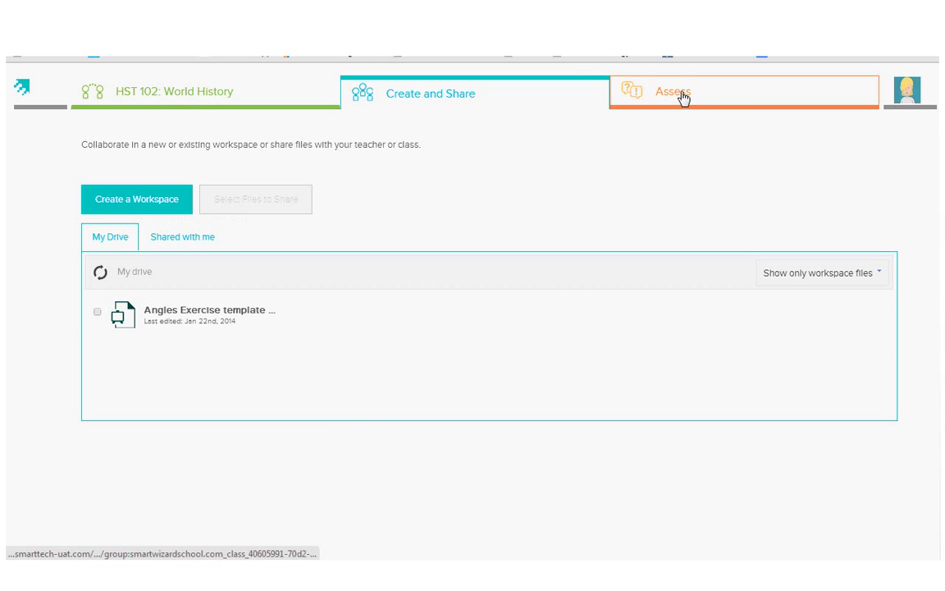
Switch the student dashboard to the Assess page.
left_click(673, 92)
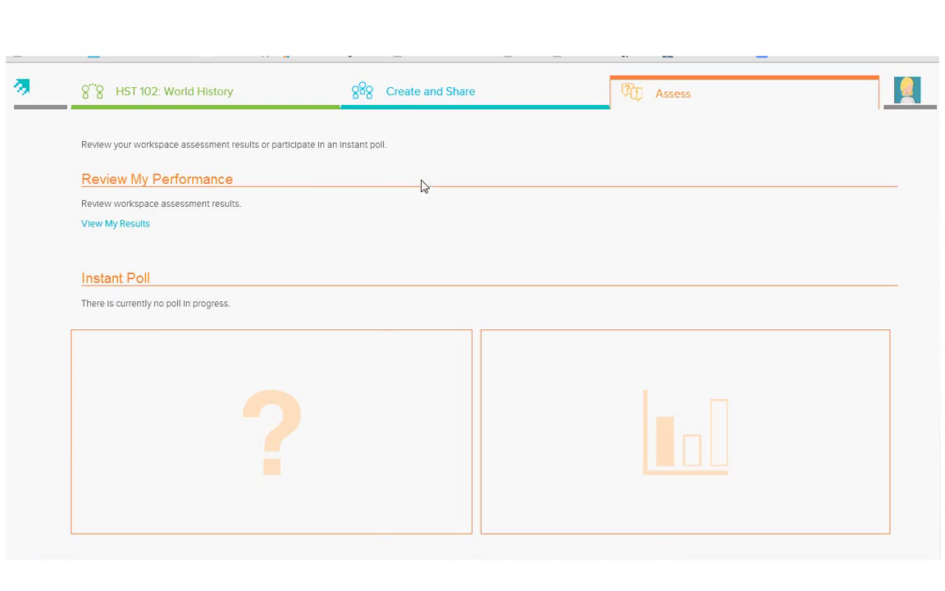
mouse_move(365, 445)
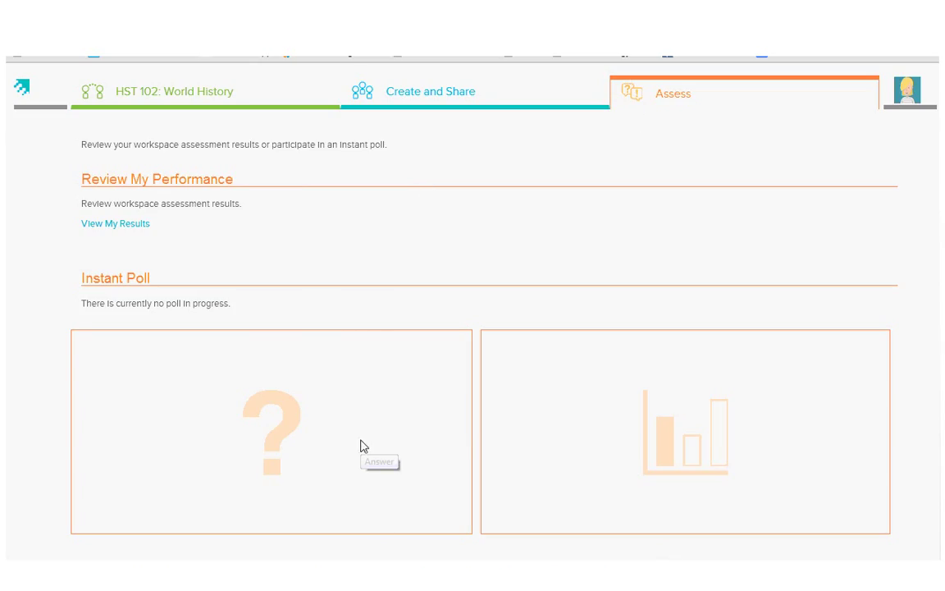
mouse_move(318, 408)
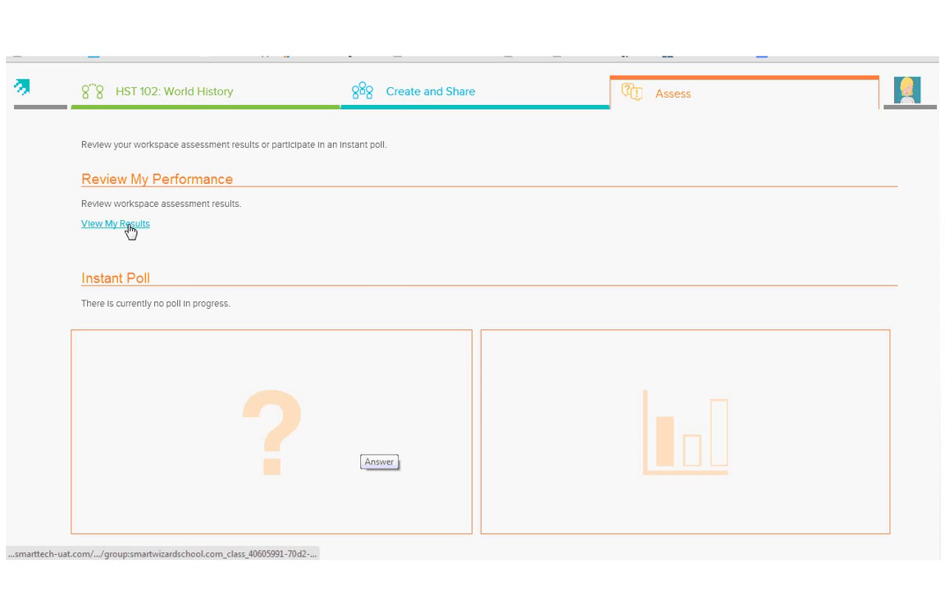
Open View My Results, drill into the WW2 Review 60% grade, and request Q1 details.
left_click(115, 222)
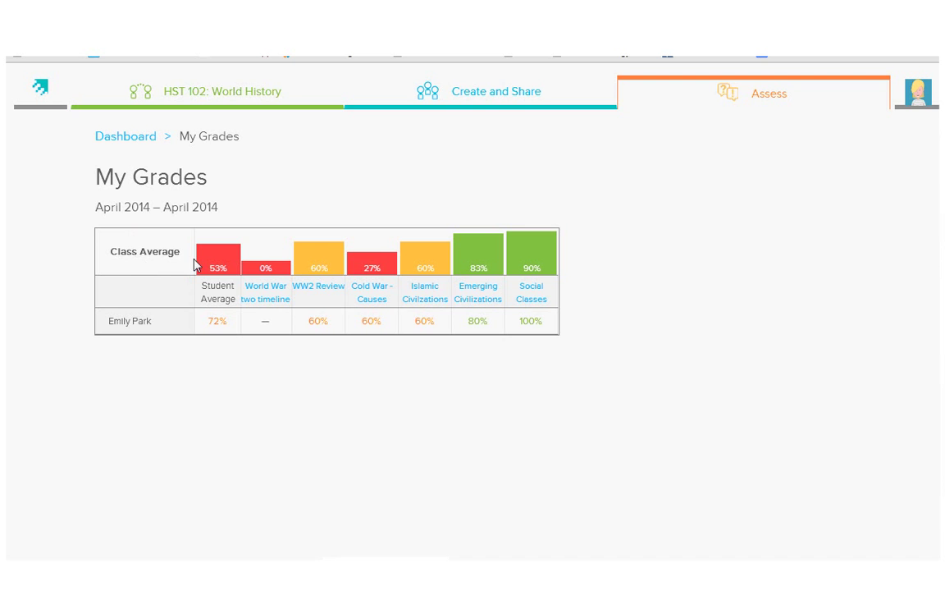
mouse_move(208, 339)
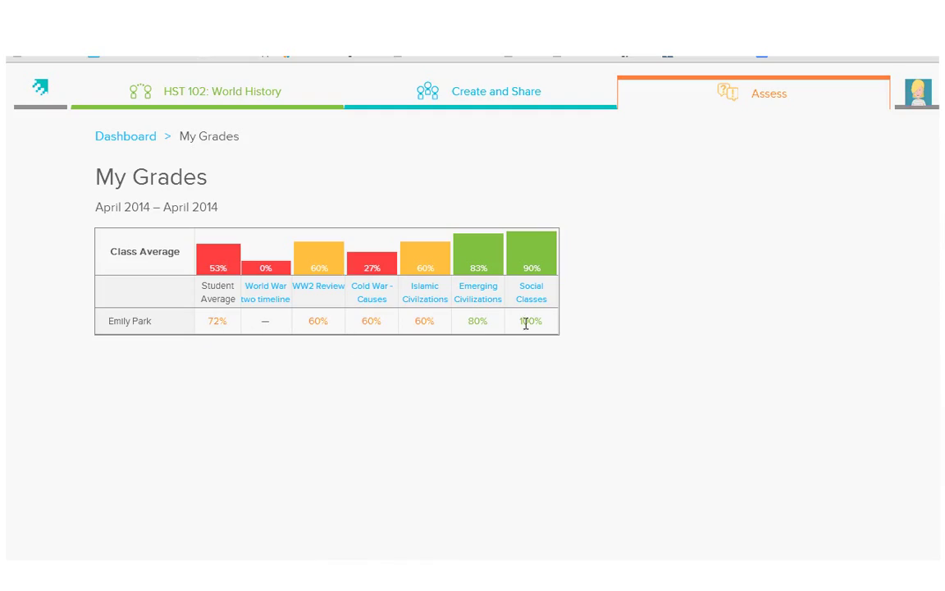
mouse_move(319, 288)
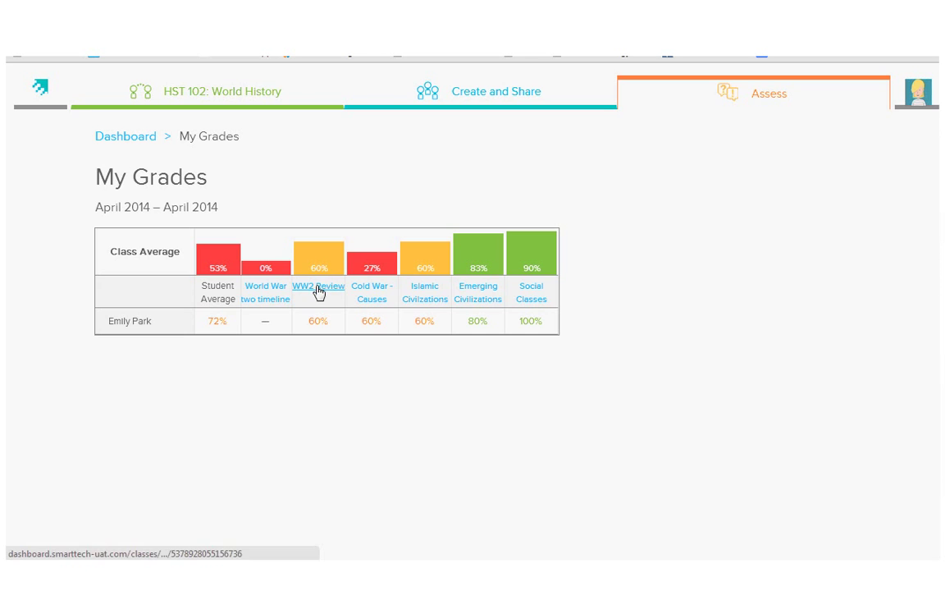
left_click(319, 287)
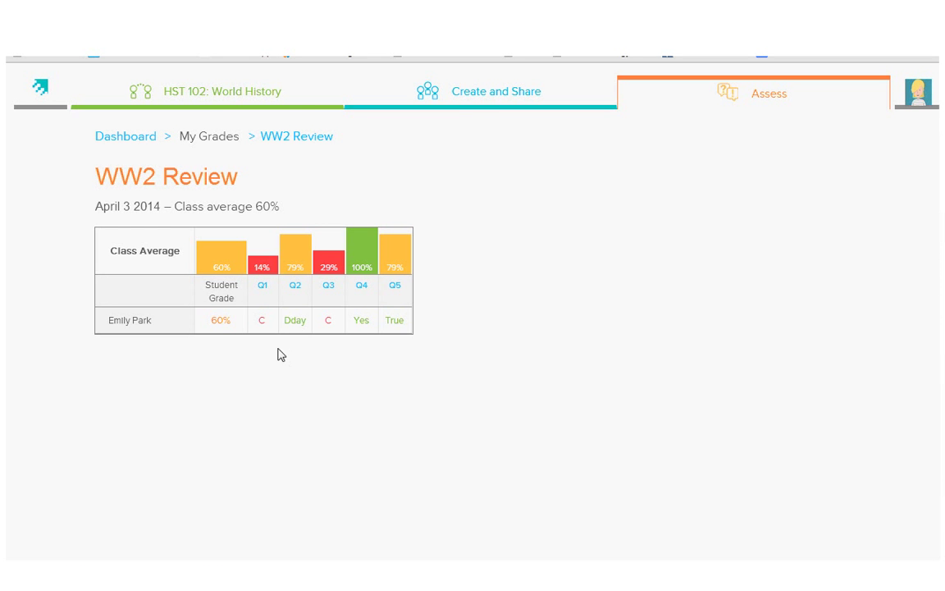
left_click(262, 285)
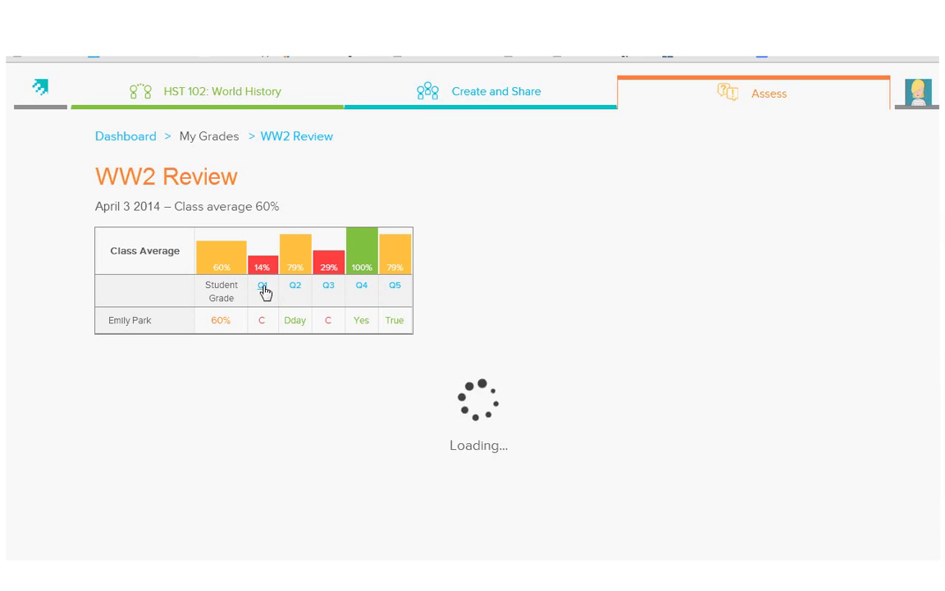